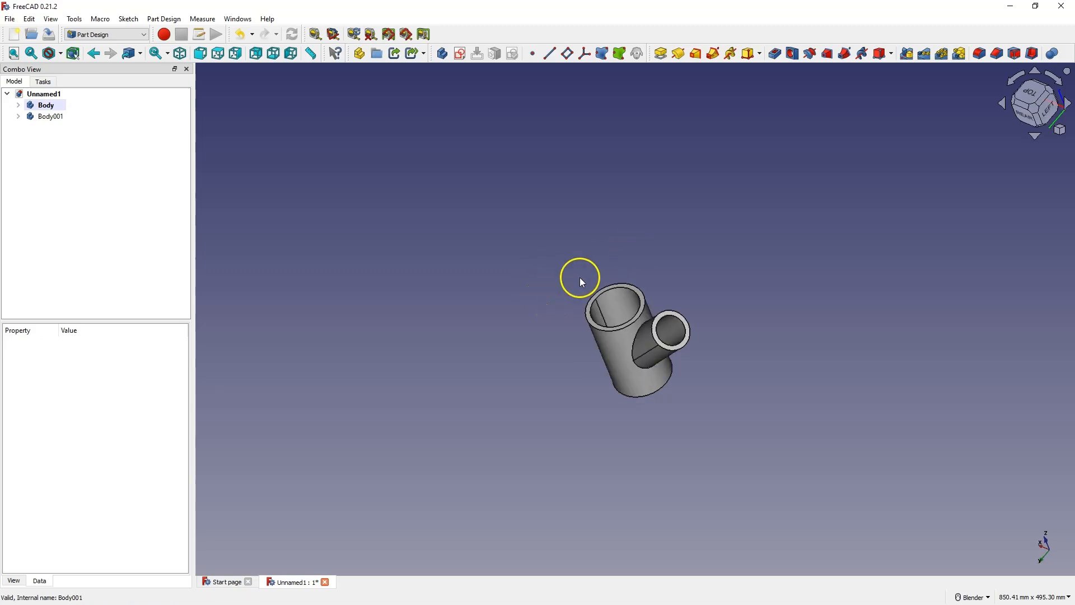
pyautogui.moveTo(645, 342)
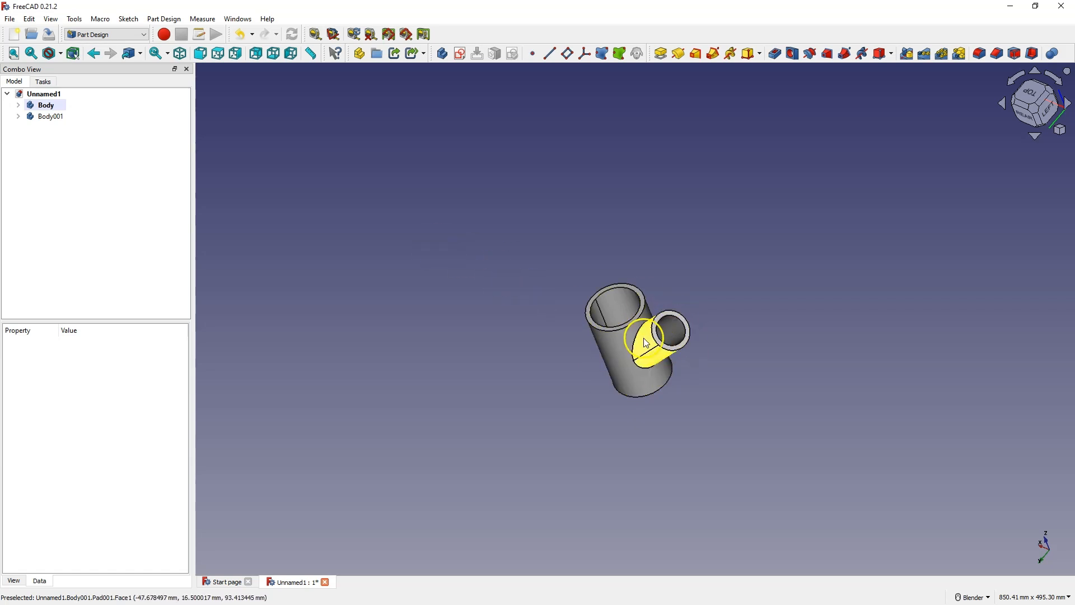
# Toggle Body and Body001 visibility to view each pipe alone, then hide both
pyautogui.click(46, 104)
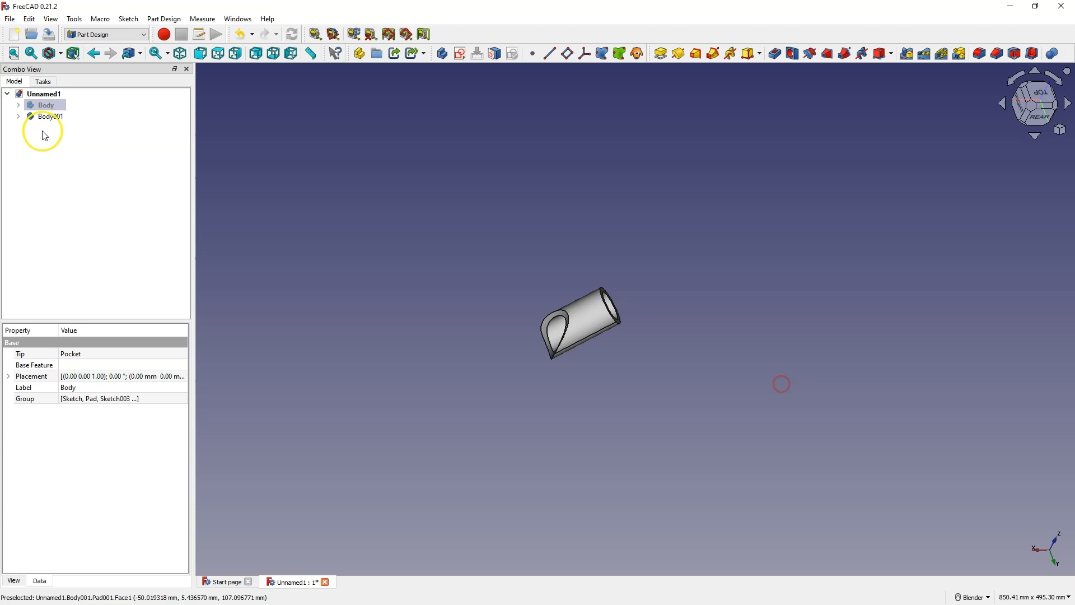
pyautogui.click(46, 105)
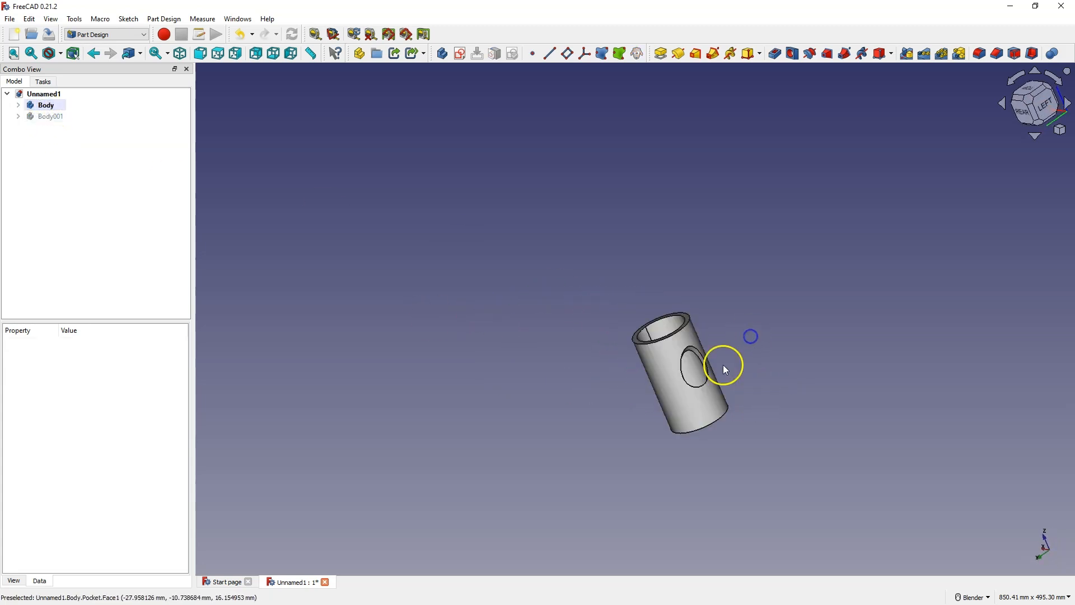
pyautogui.click(50, 116)
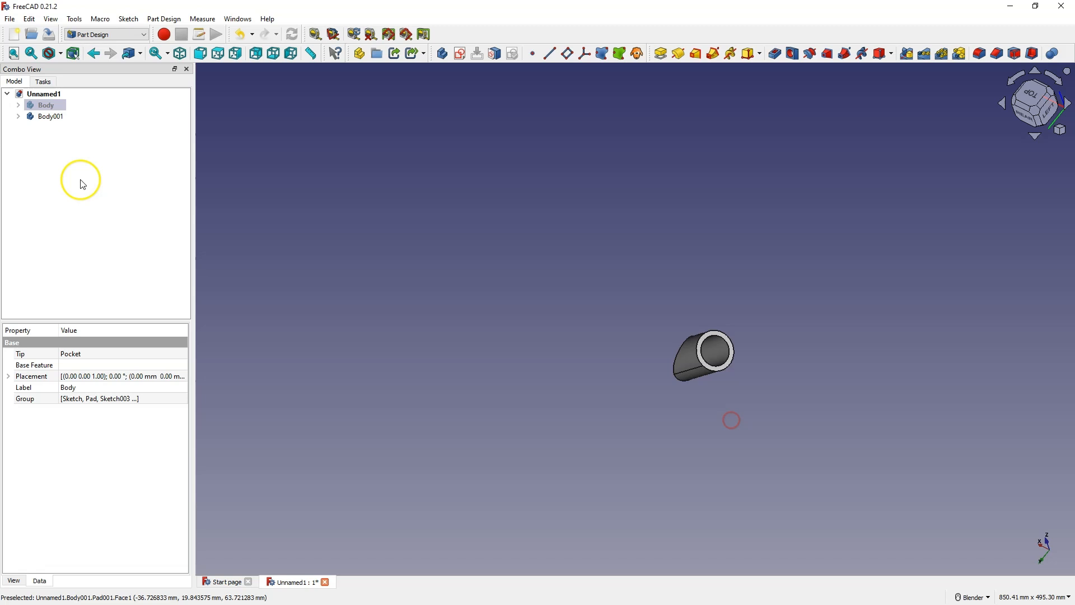
pyautogui.click(51, 116)
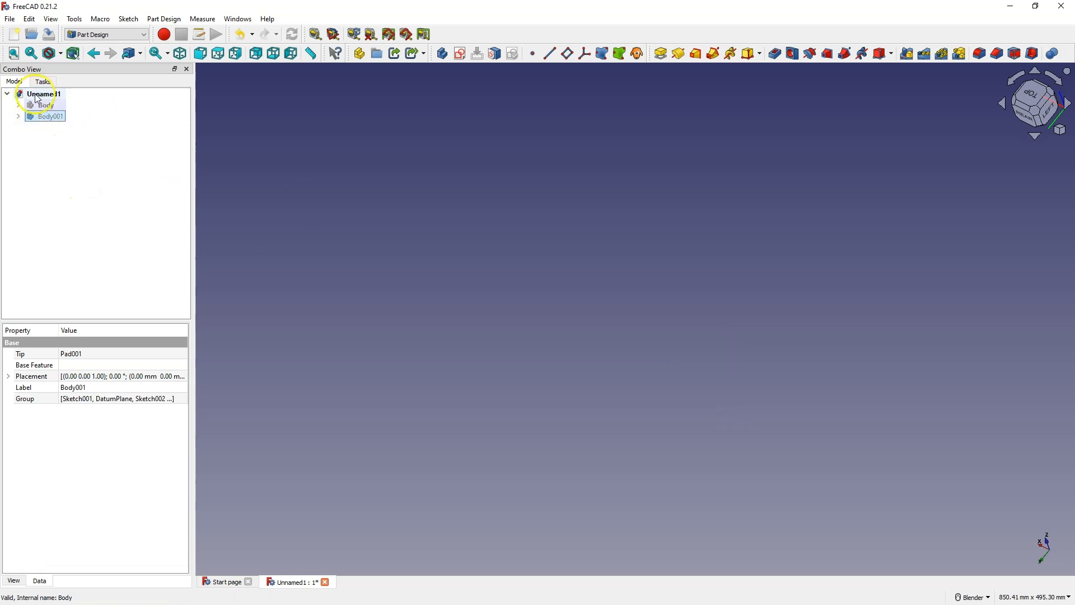
# Create a new document with an XY-plane sketch of two circles, inner diameter 50 mm
pyautogui.click(44, 94)
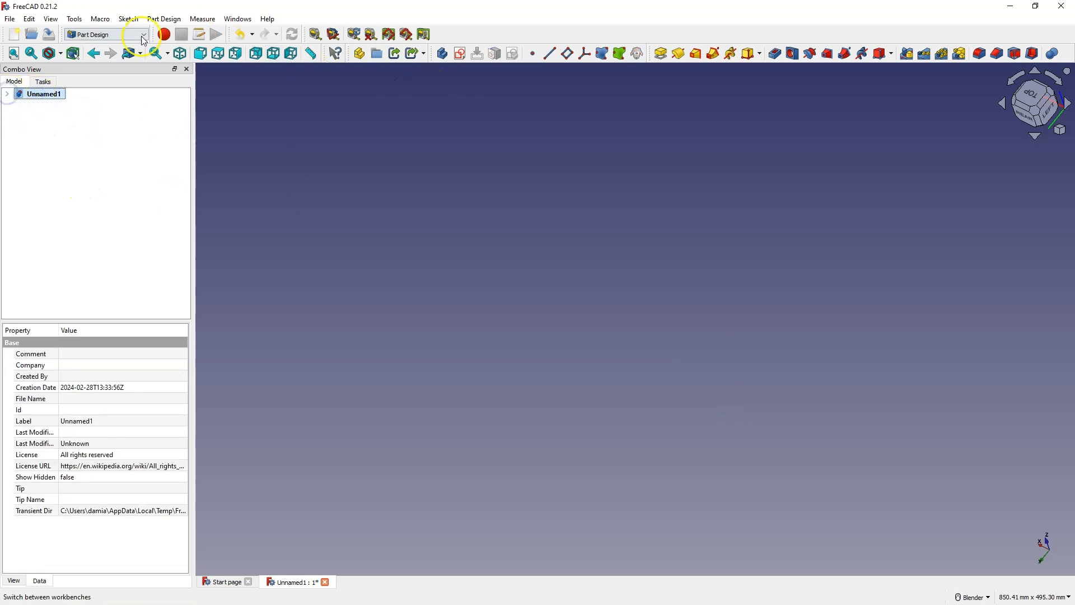
pyautogui.click(15, 34)
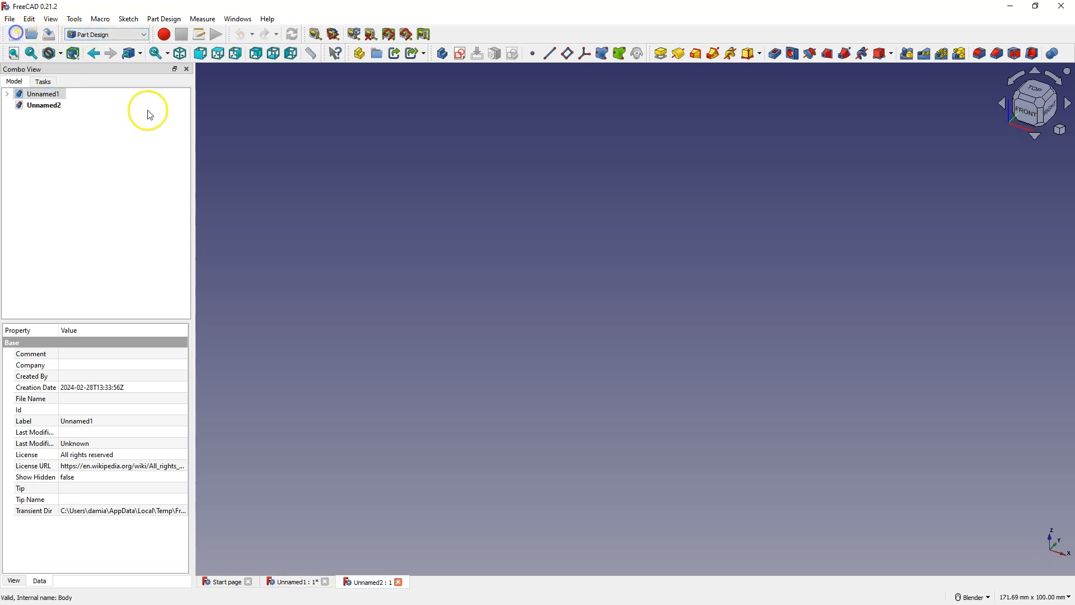
pyautogui.moveTo(516, 262)
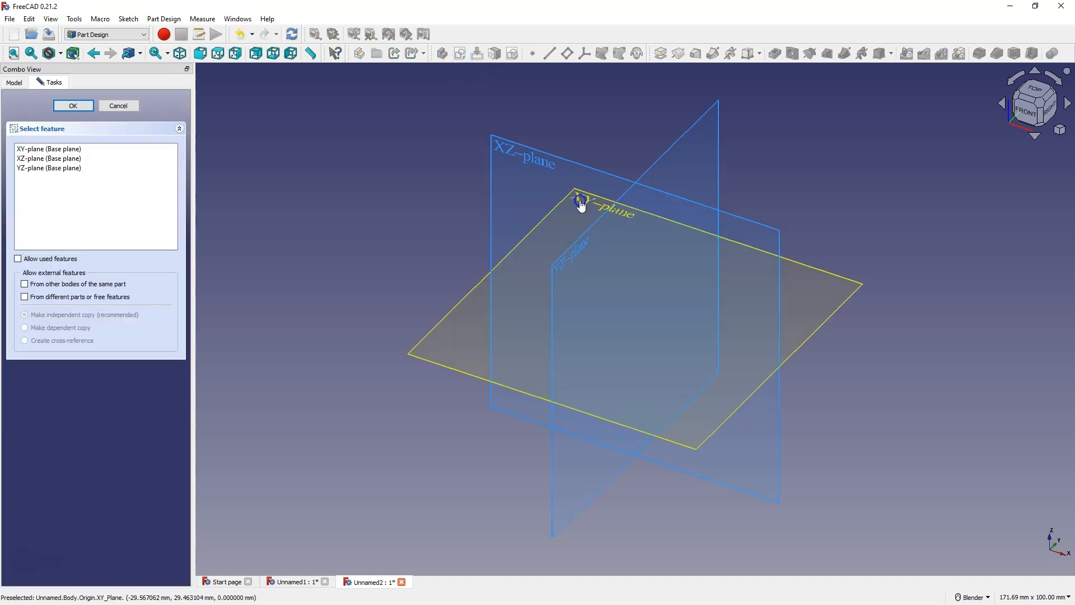
pyautogui.click(73, 106)
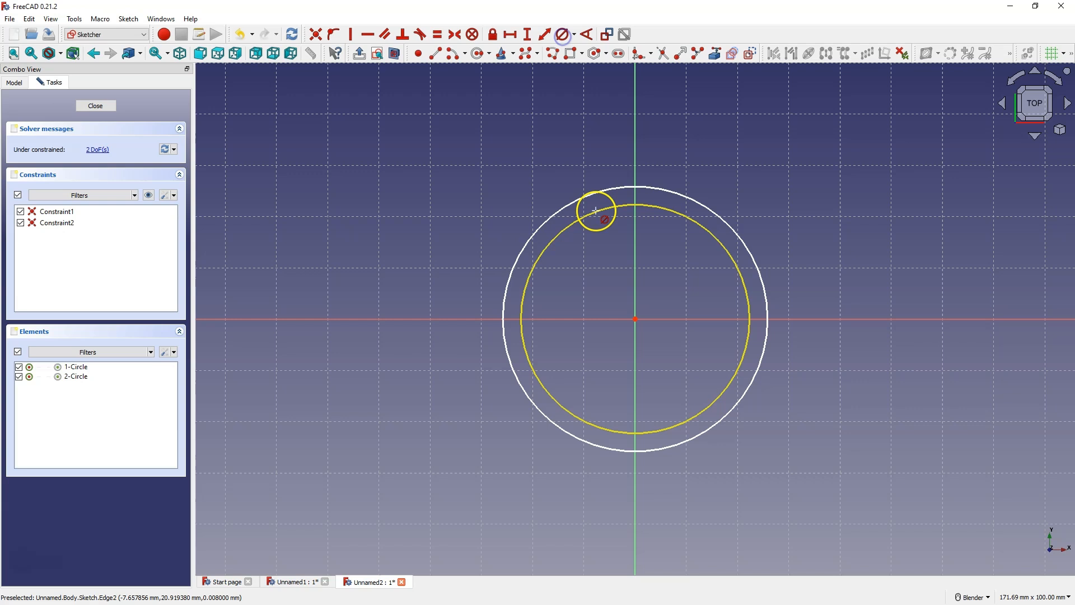
pyautogui.click(559, 34)
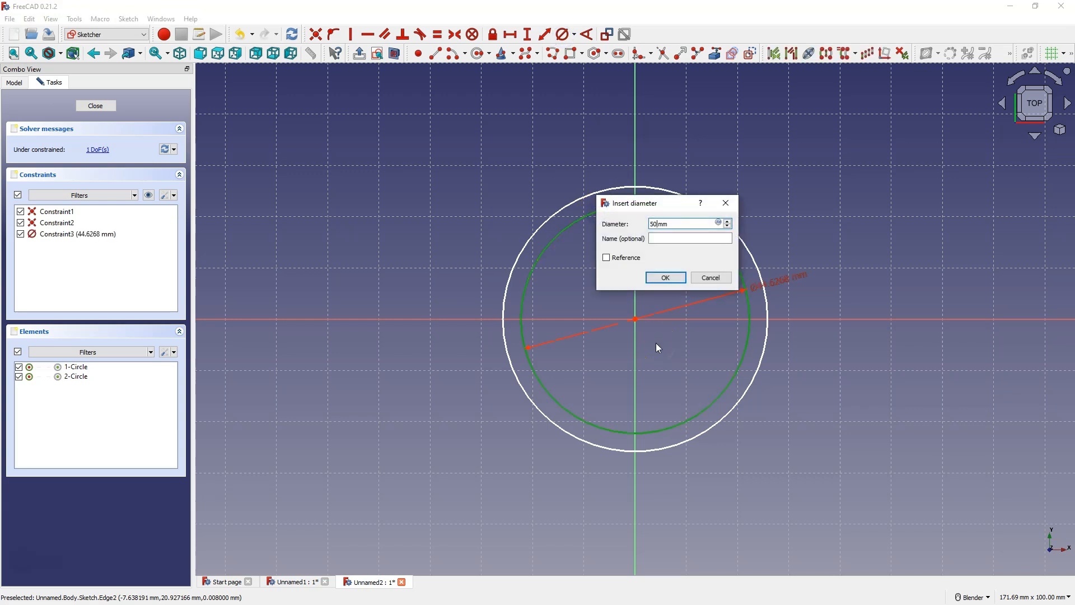
pyautogui.click(663, 277)
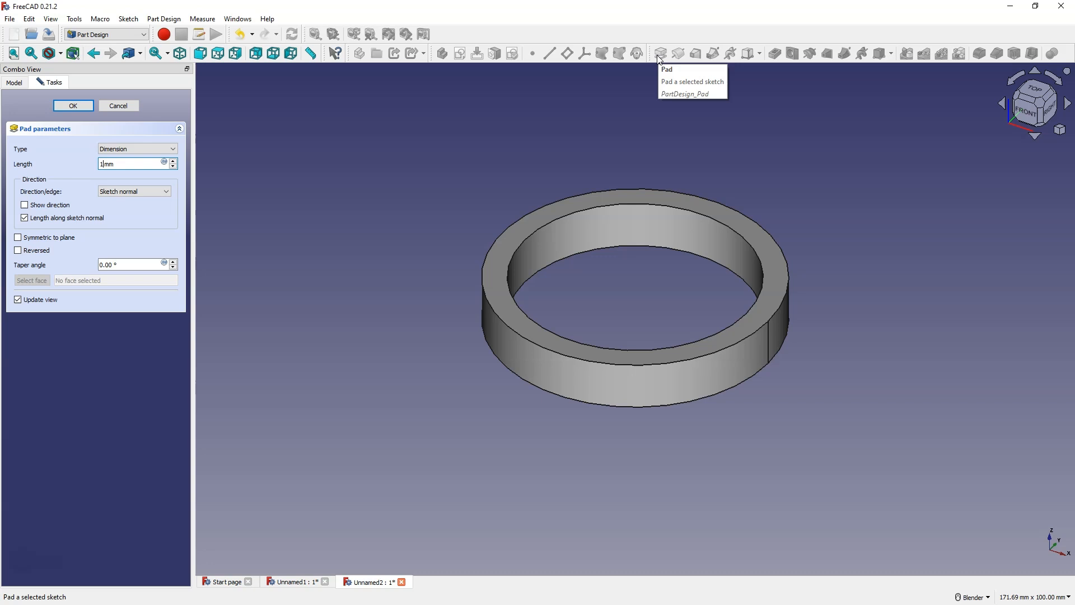
# Pad the two-circle sketch into a tall hollow vertical tube
pyautogui.click(72, 106)
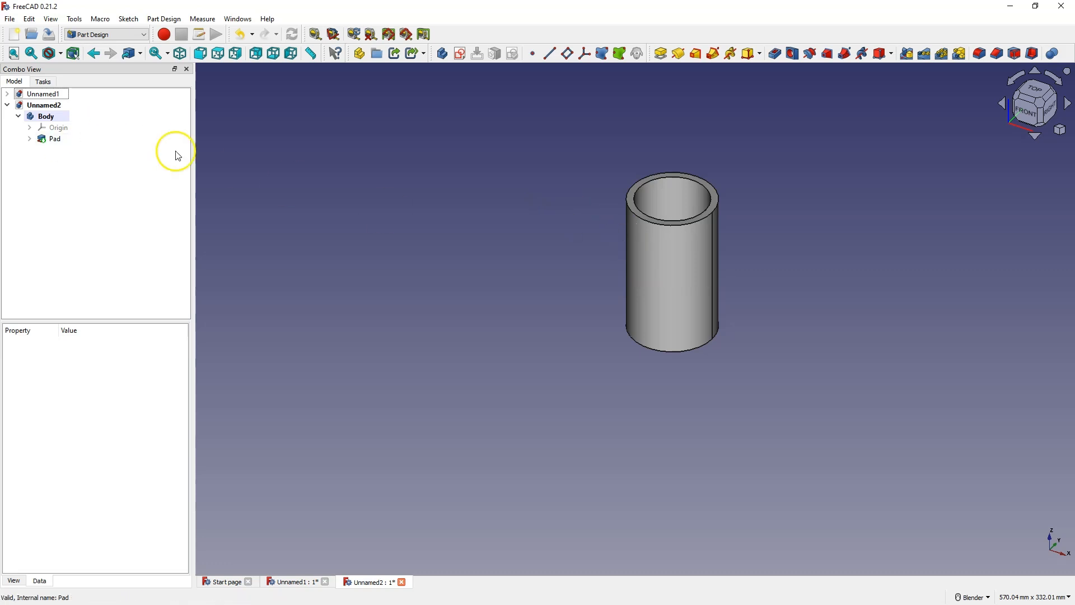
pyautogui.moveTo(599, 247)
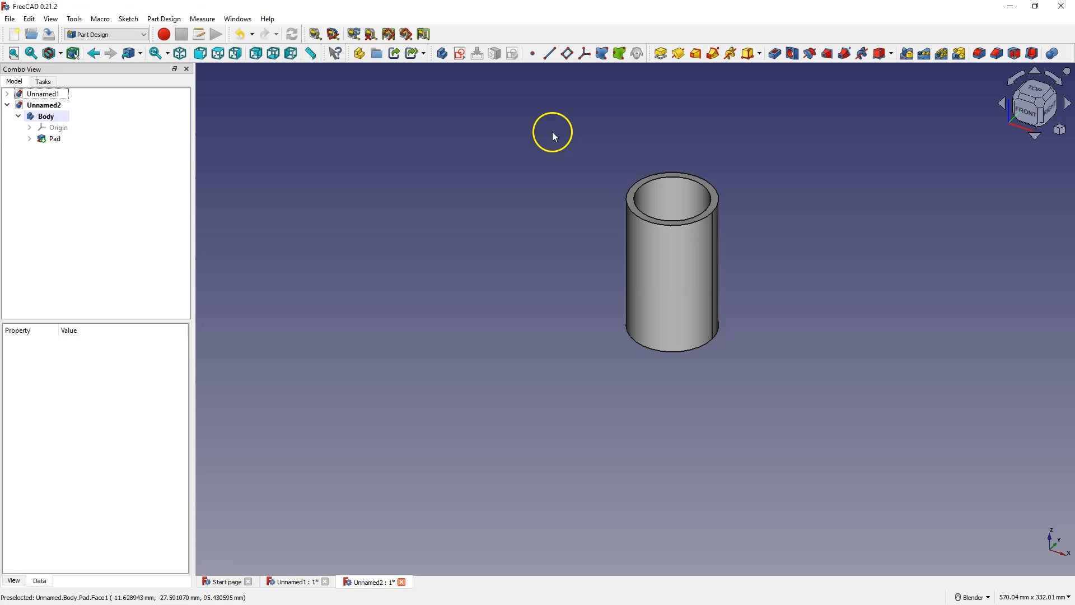
pyautogui.moveTo(422, 68)
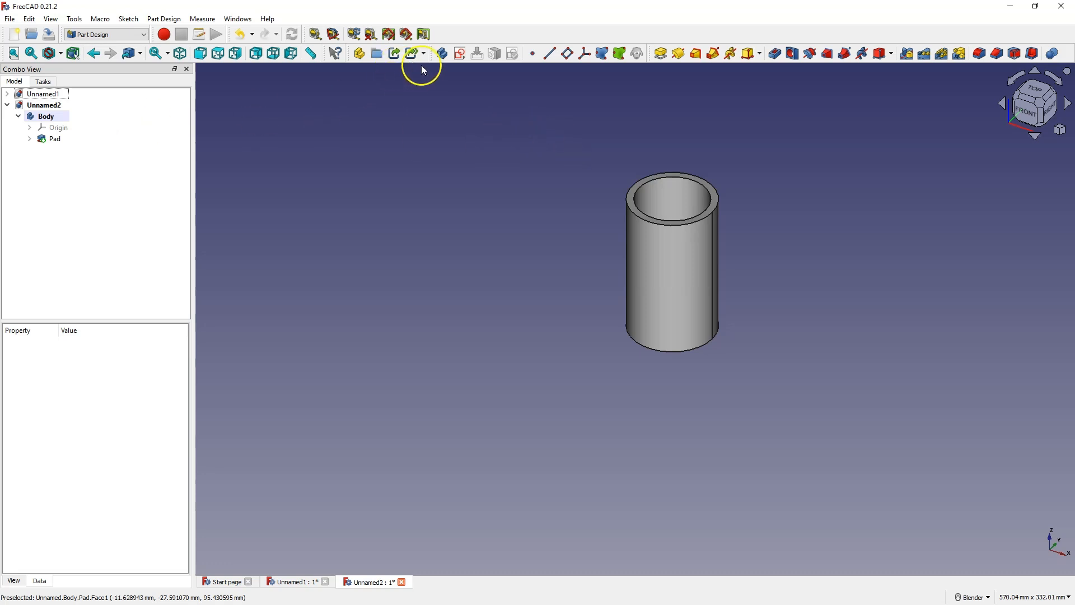
# Add a second body and open a new sketch on its XZ-plane001
pyautogui.click(443, 53)
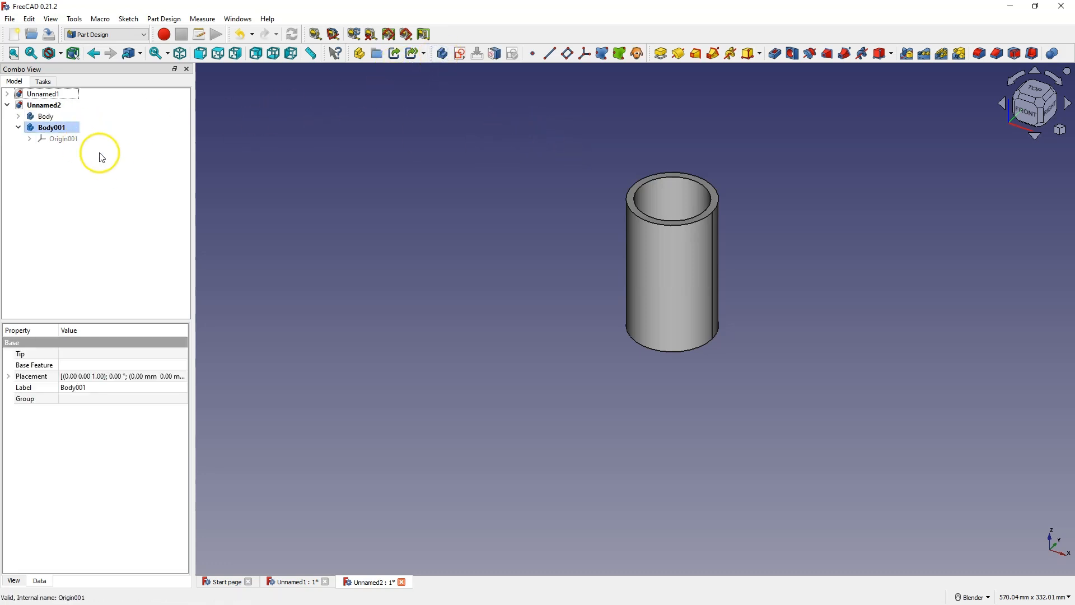
pyautogui.moveTo(482, 154)
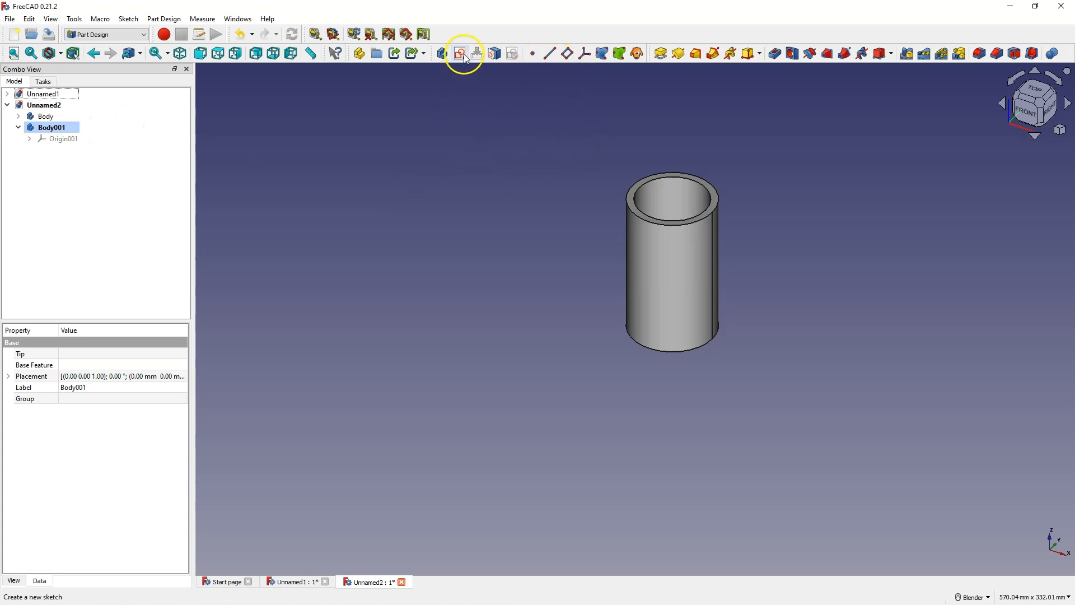
pyautogui.click(461, 52)
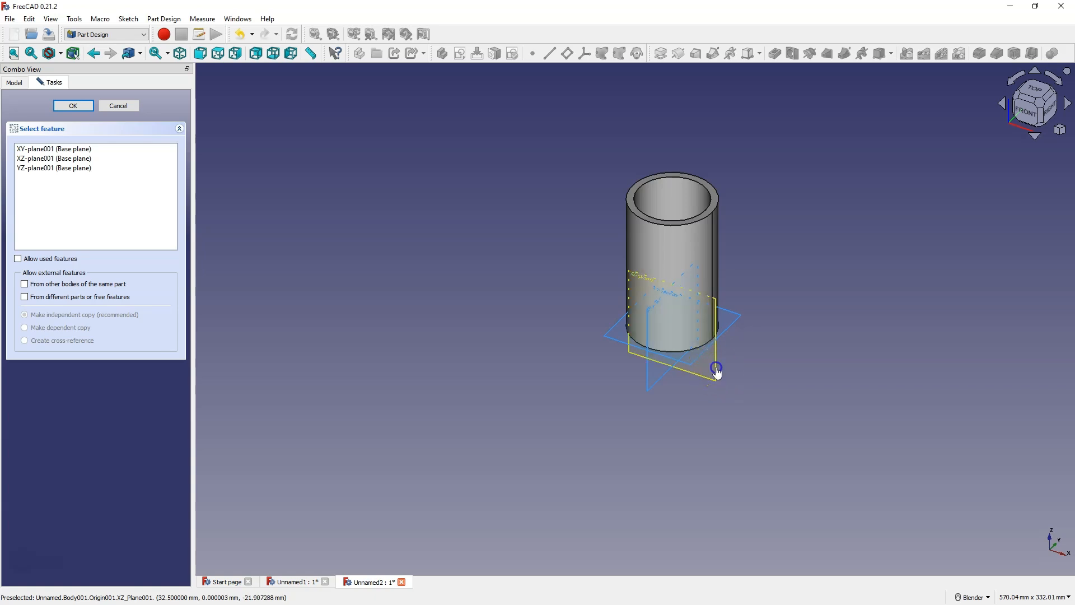
pyautogui.click(73, 104)
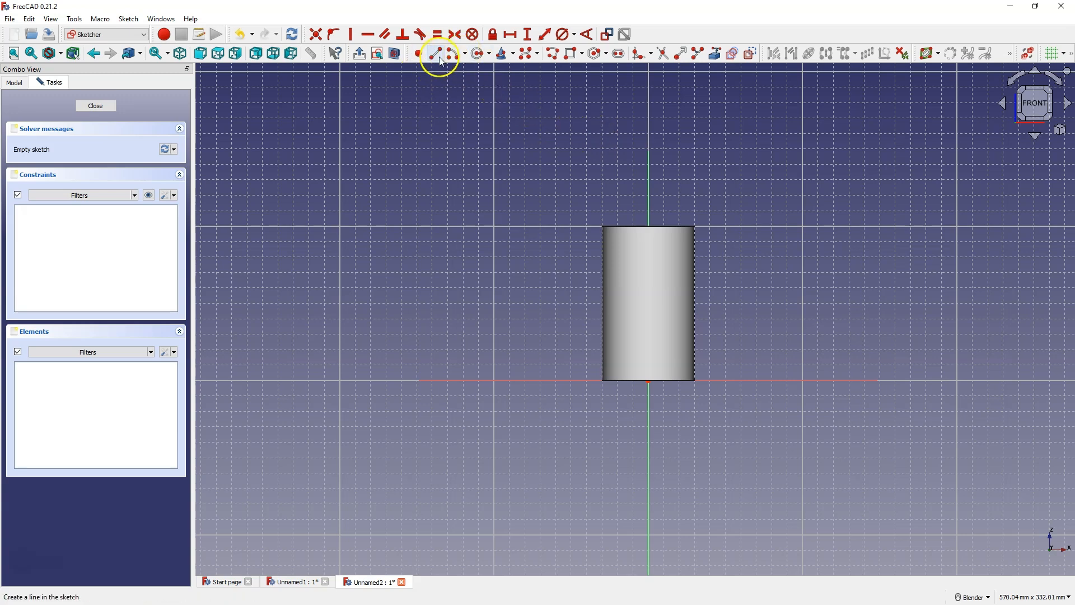
pyautogui.moveTo(435, 54)
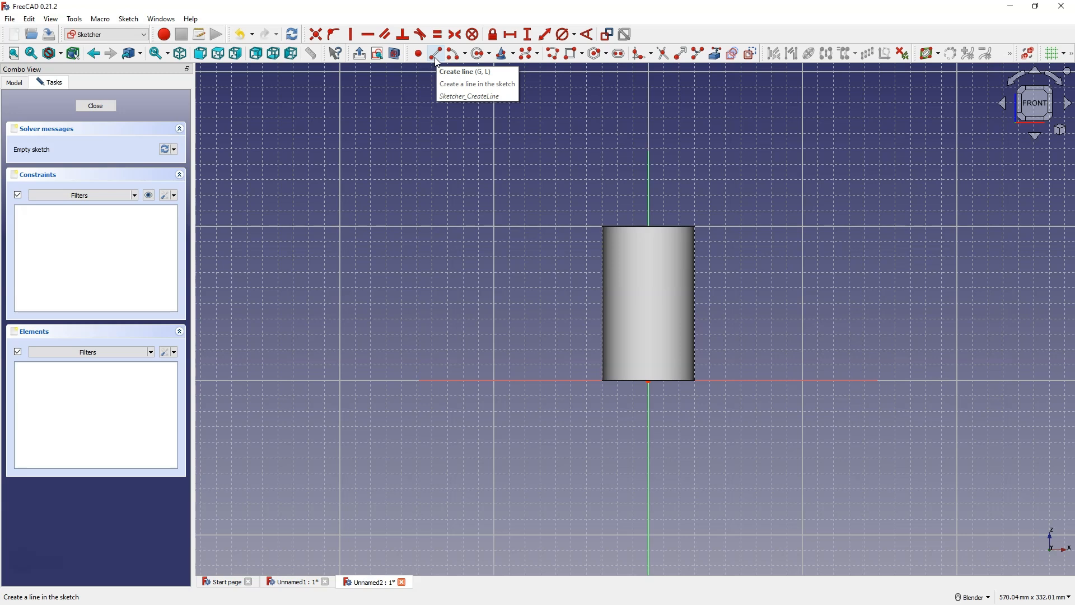
pyautogui.moveTo(506, 269)
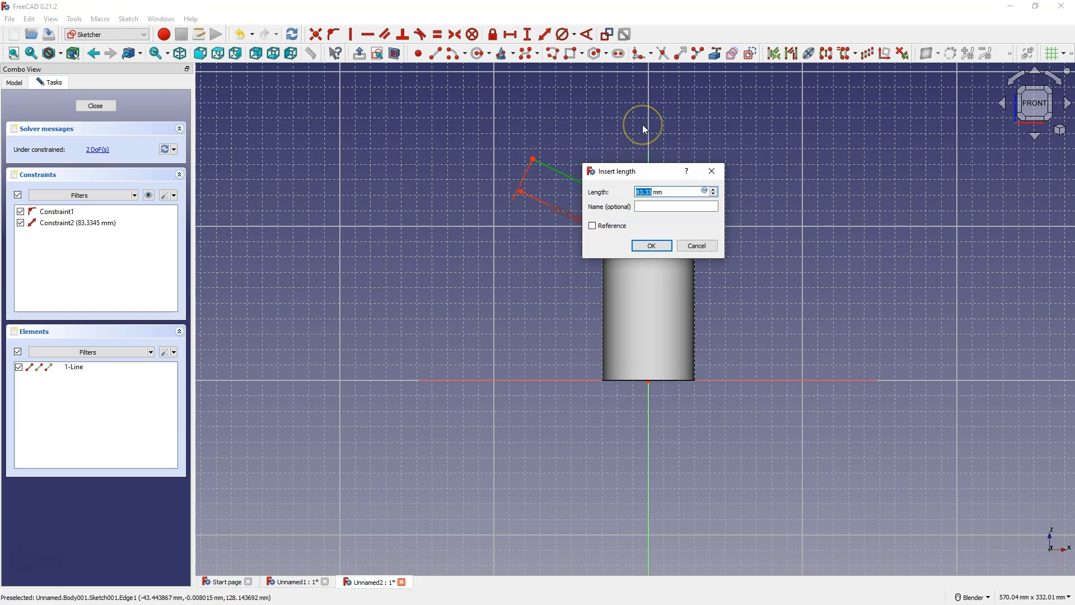
# Constrain the branch line to 125 mm length at 135°, then close the sketch
pyautogui.write('125 mm')
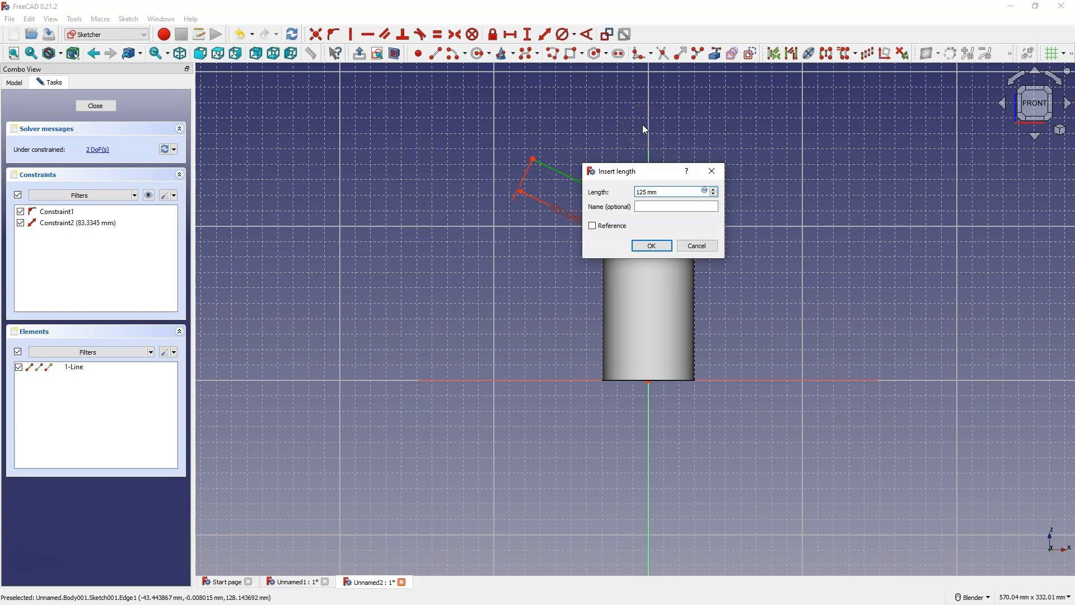
pyautogui.click(650, 245)
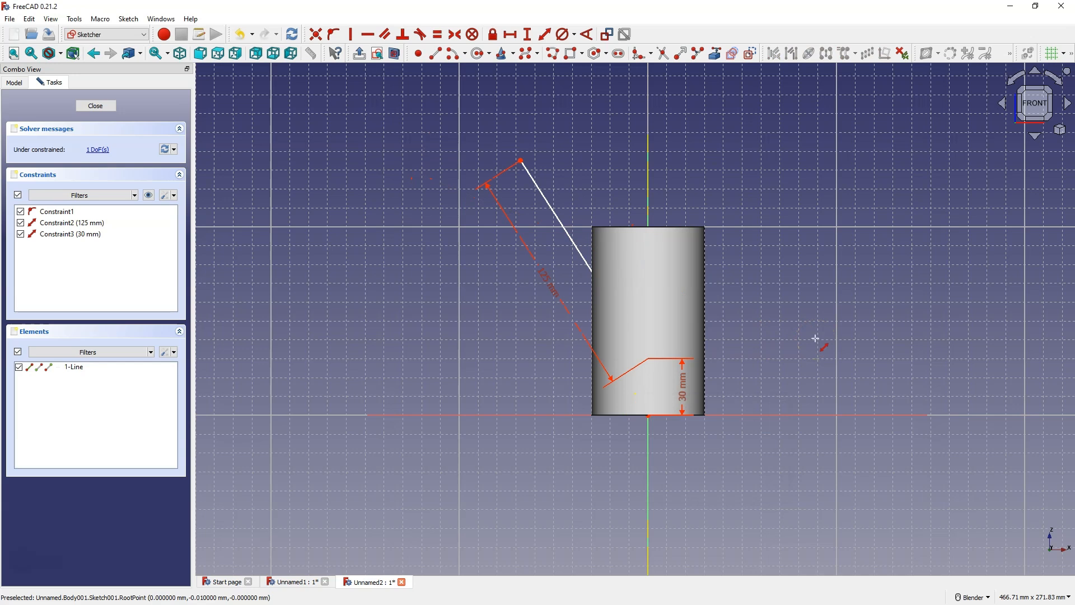
pyautogui.moveTo(584, 52)
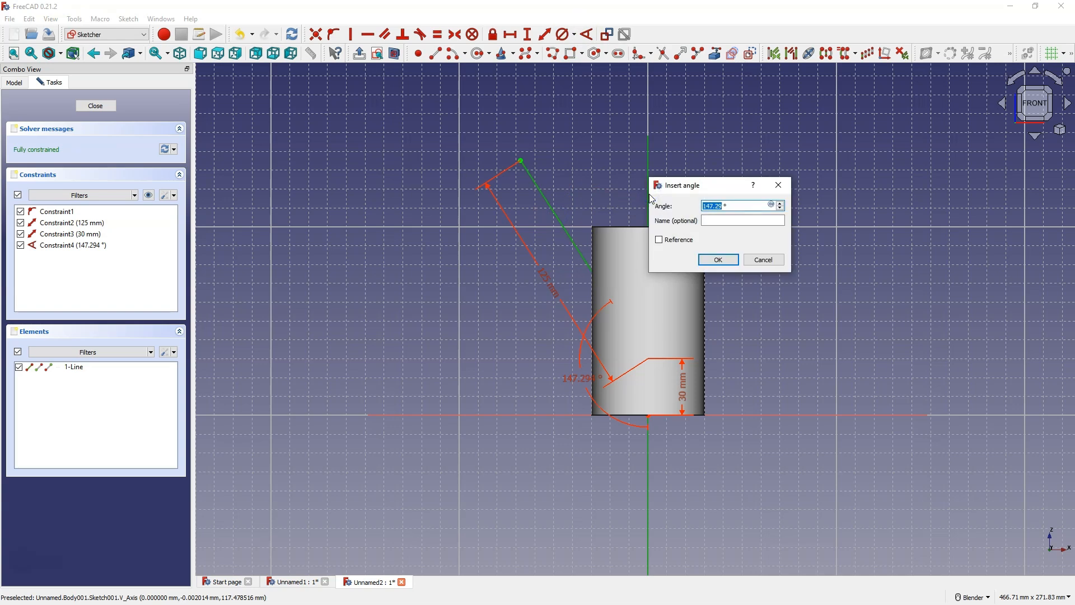
pyautogui.click(718, 259)
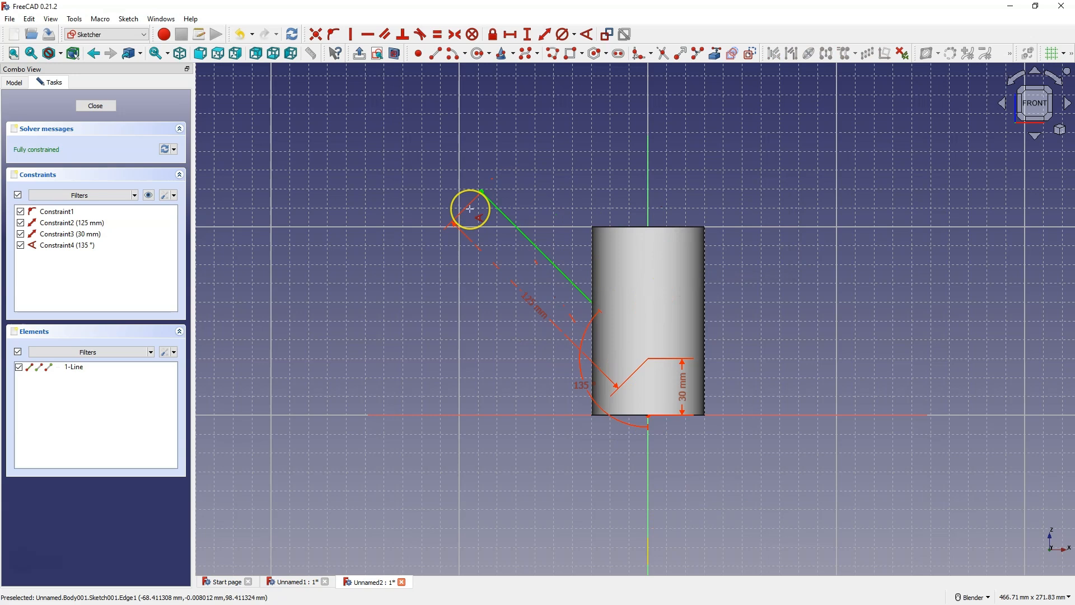
pyautogui.moveTo(575, 400)
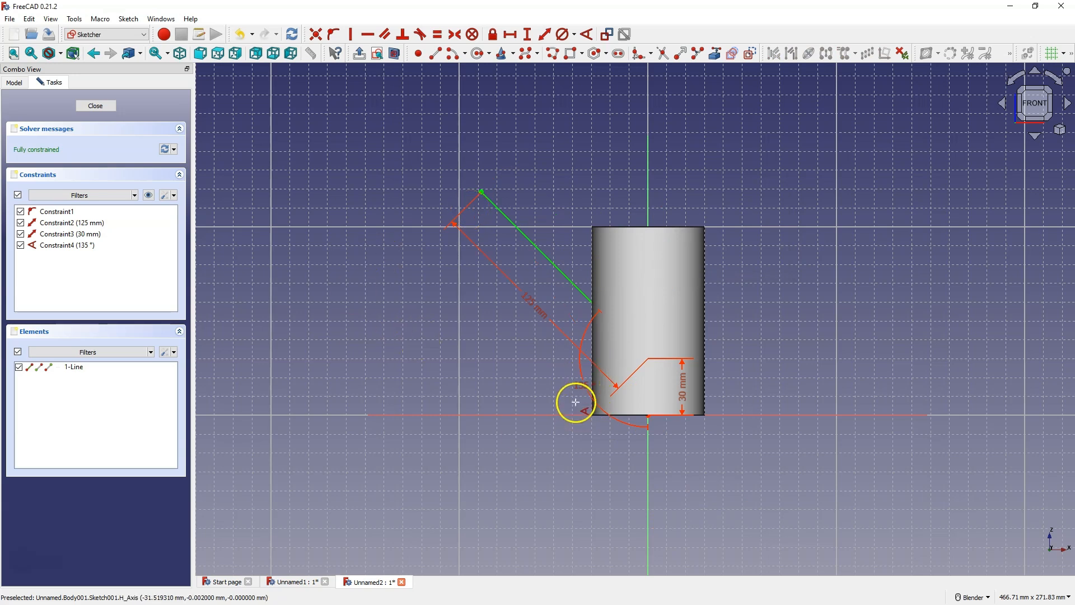
pyautogui.moveTo(474, 307)
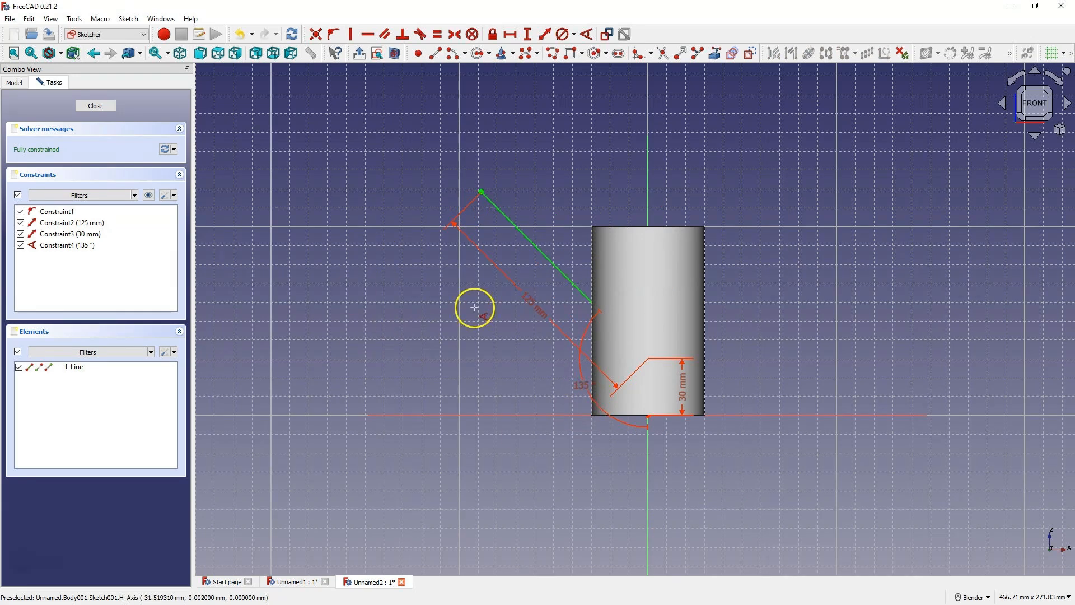
pyautogui.moveTo(186, 152)
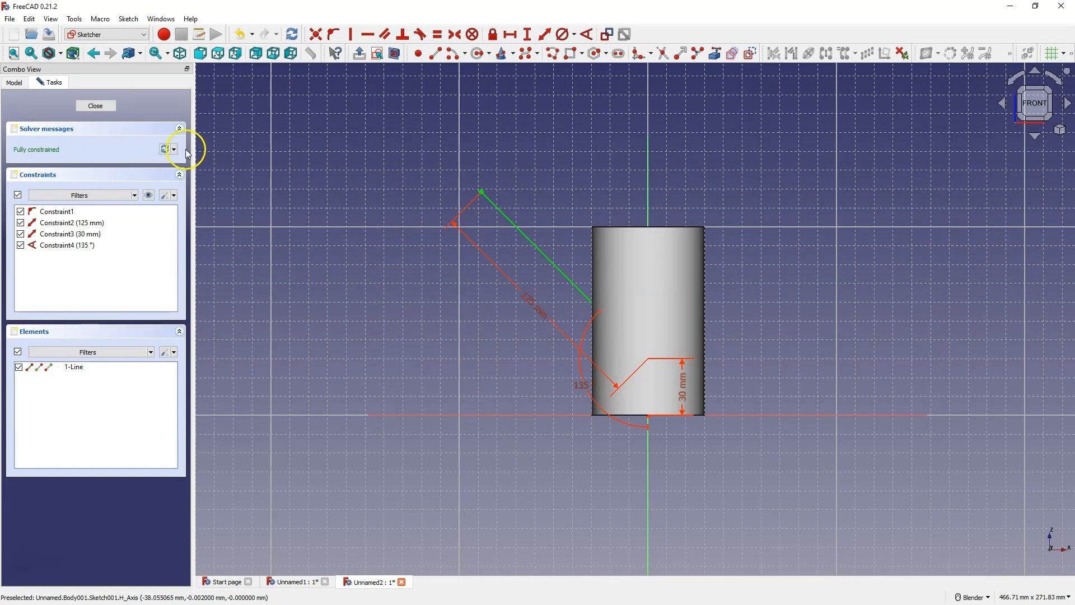
pyautogui.click(94, 105)
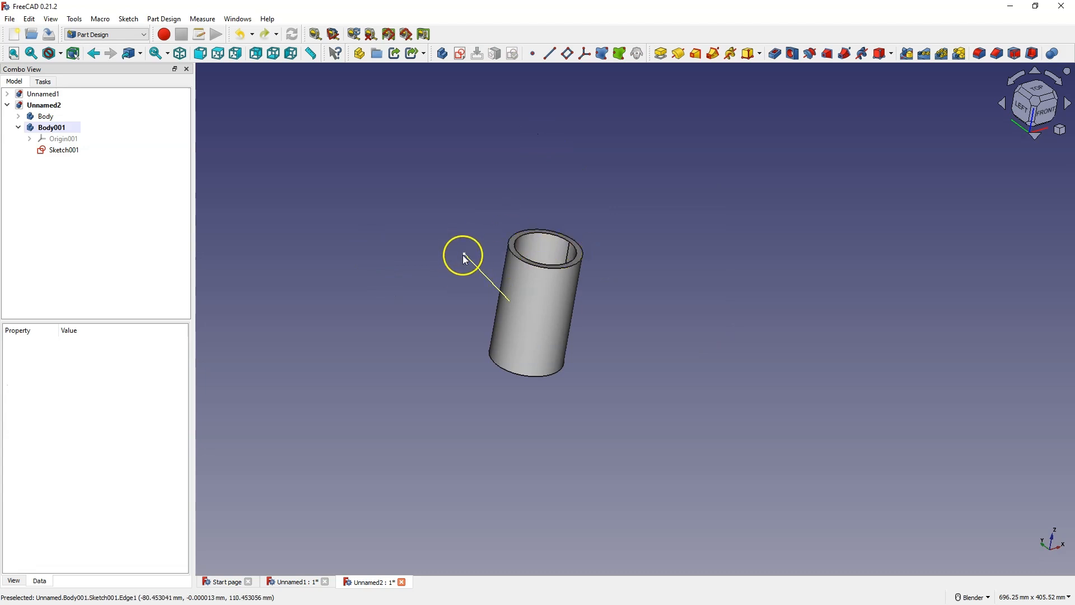
pyautogui.moveTo(434, 267)
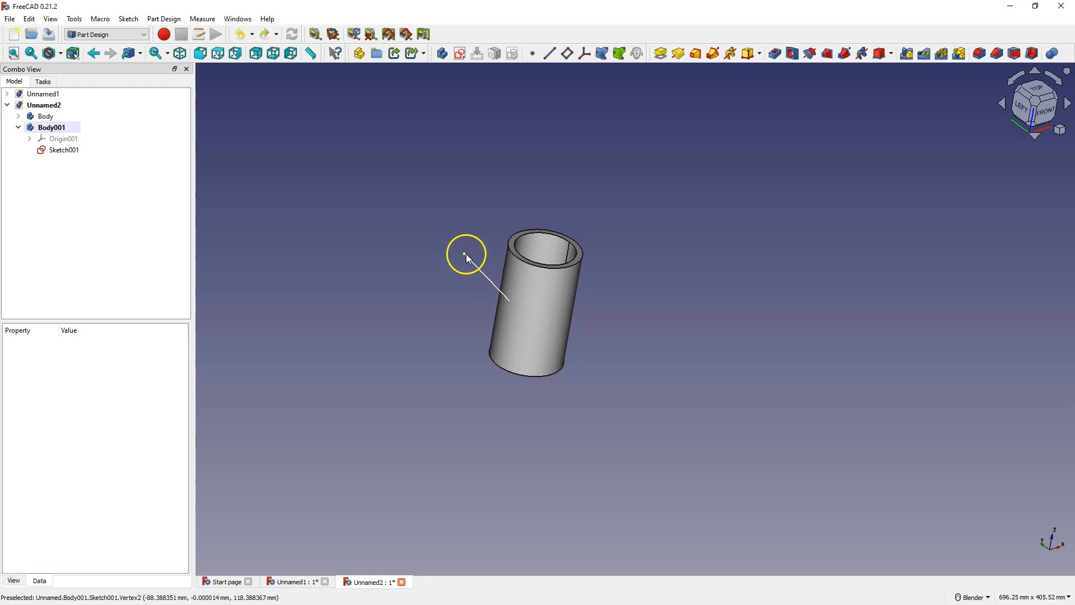
# Attach a datum plane normal to the branch line's edge at its end vertex
pyautogui.click(64, 149)
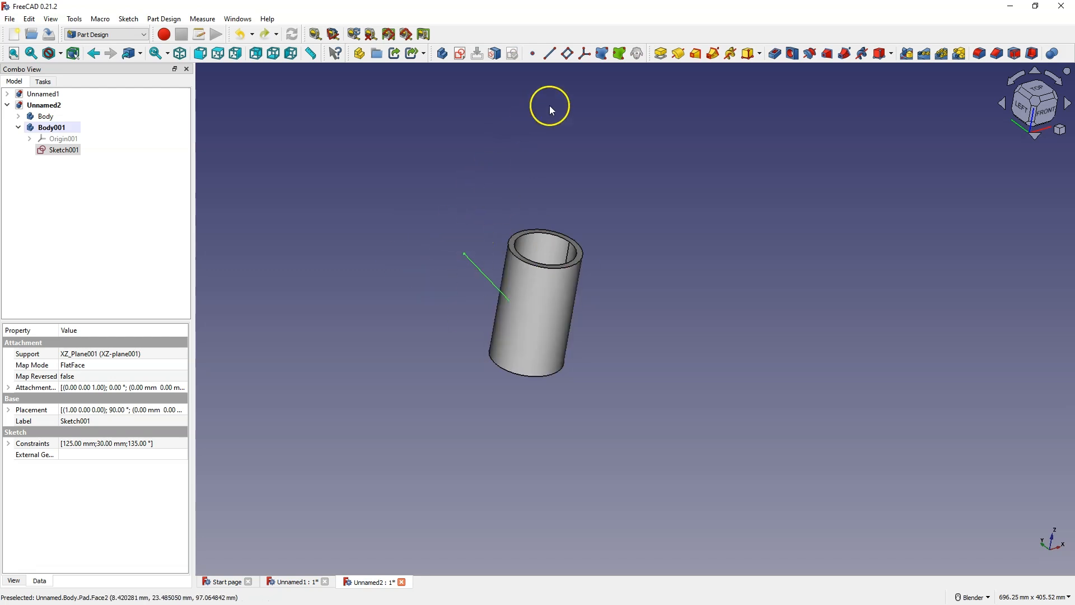
pyautogui.click(565, 53)
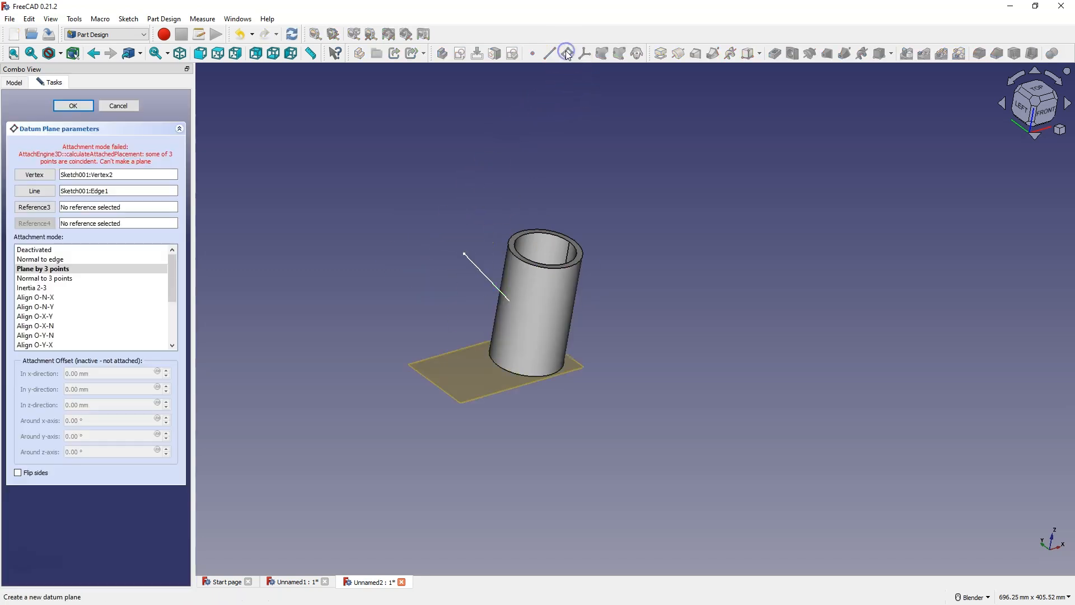
pyautogui.click(40, 244)
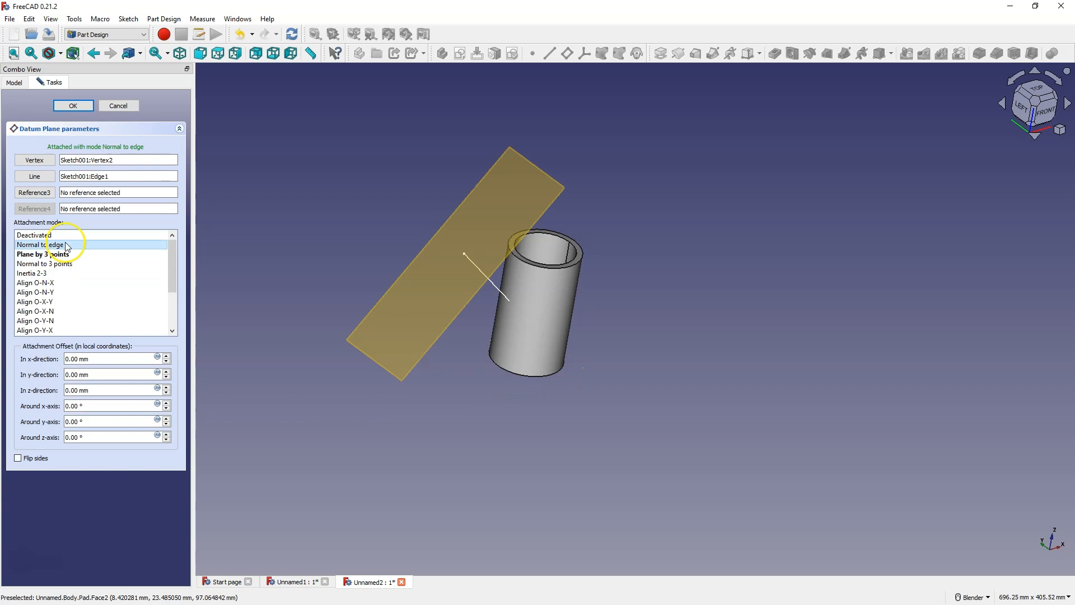
pyautogui.click(72, 105)
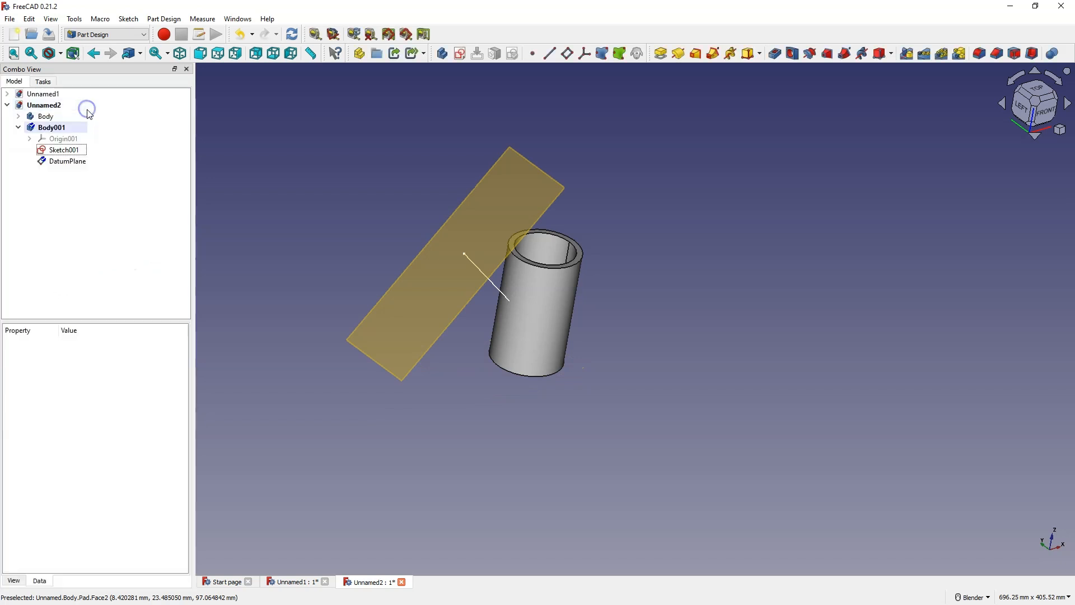
pyautogui.moveTo(482, 220)
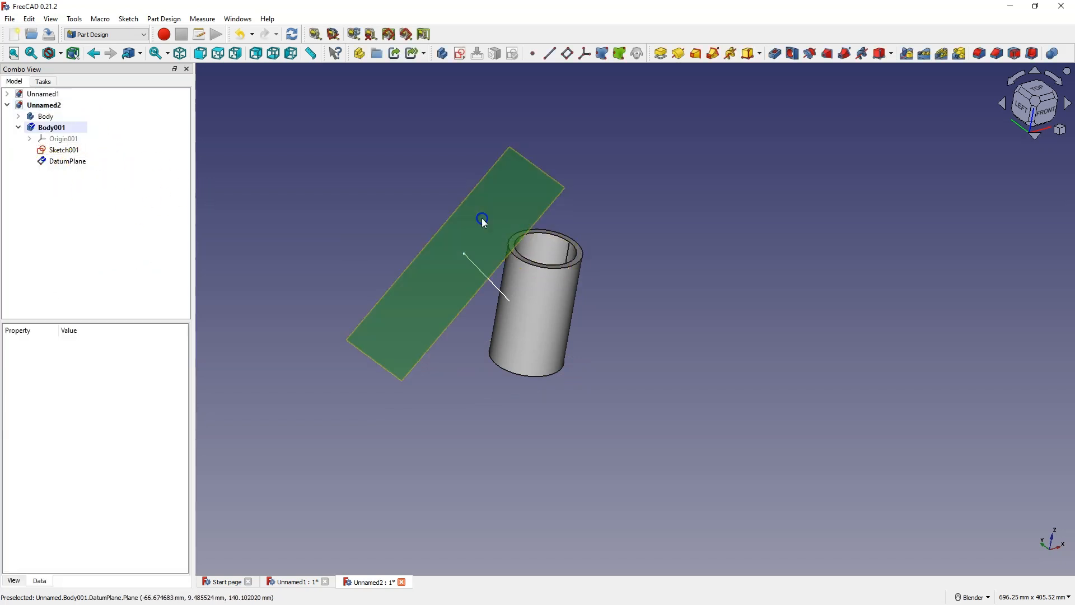
# Start a sketch on the datum plane and hide the pipe using View section
pyautogui.click(67, 160)
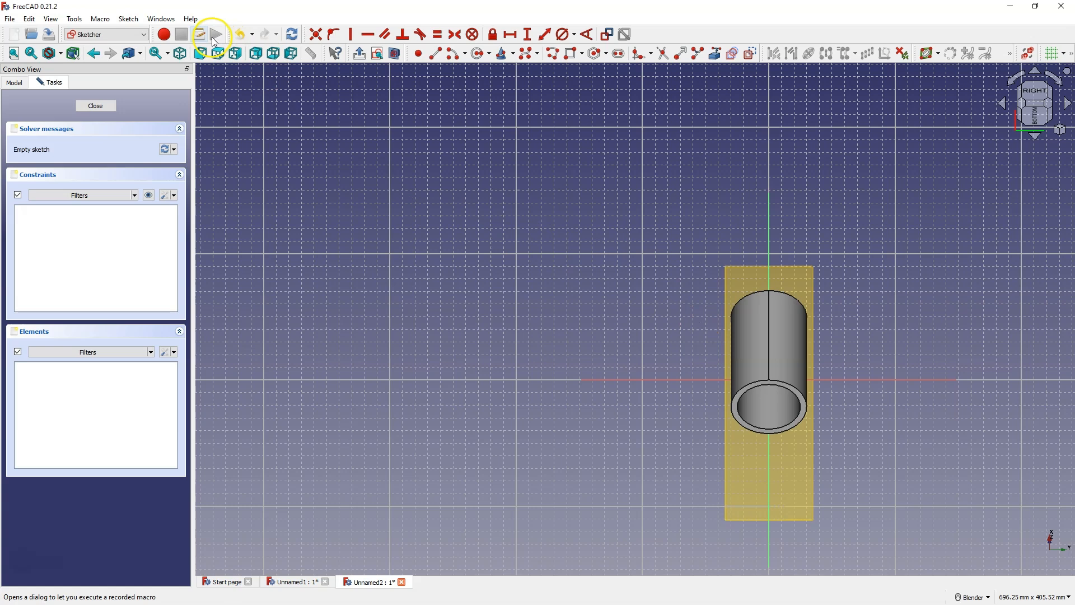
pyautogui.click(128, 18)
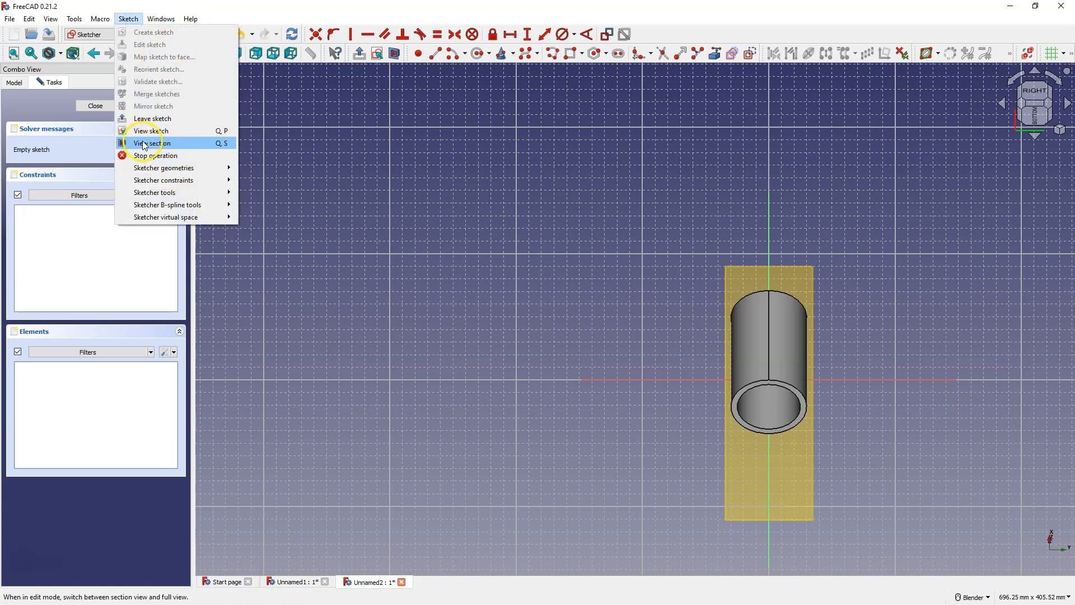
pyautogui.click(149, 142)
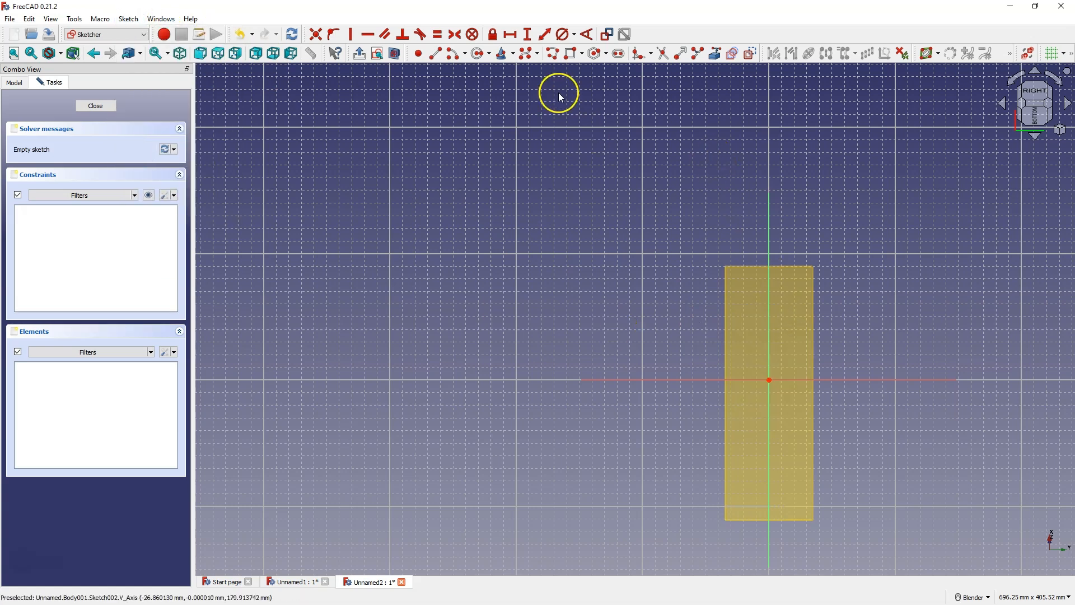
pyautogui.moveTo(476, 53)
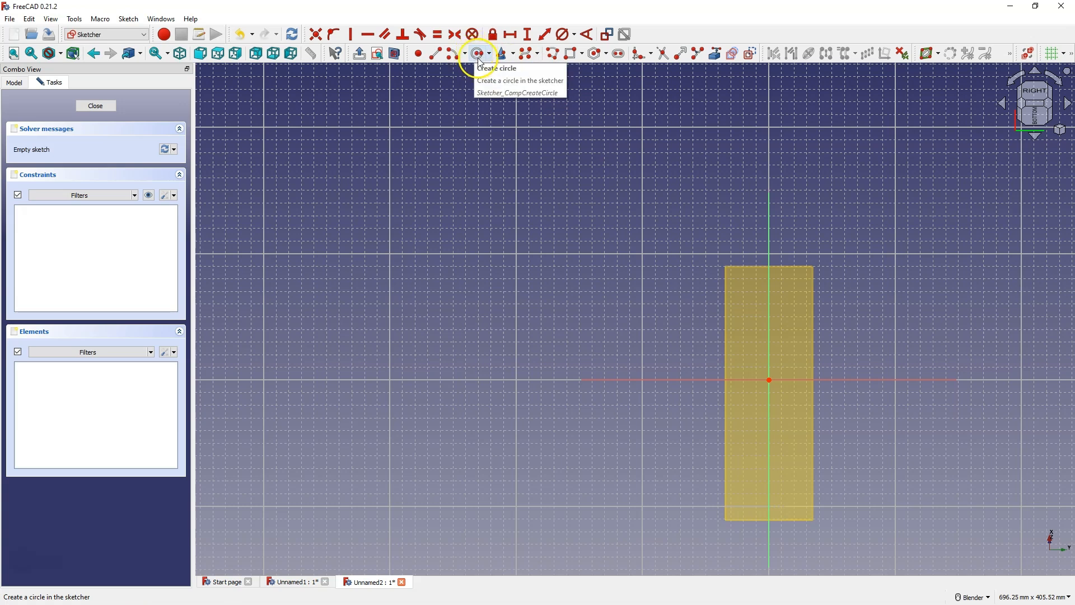
# Draw two concentric circles at the origin with 40 and 50 mm diameters, then close
pyautogui.click(476, 53)
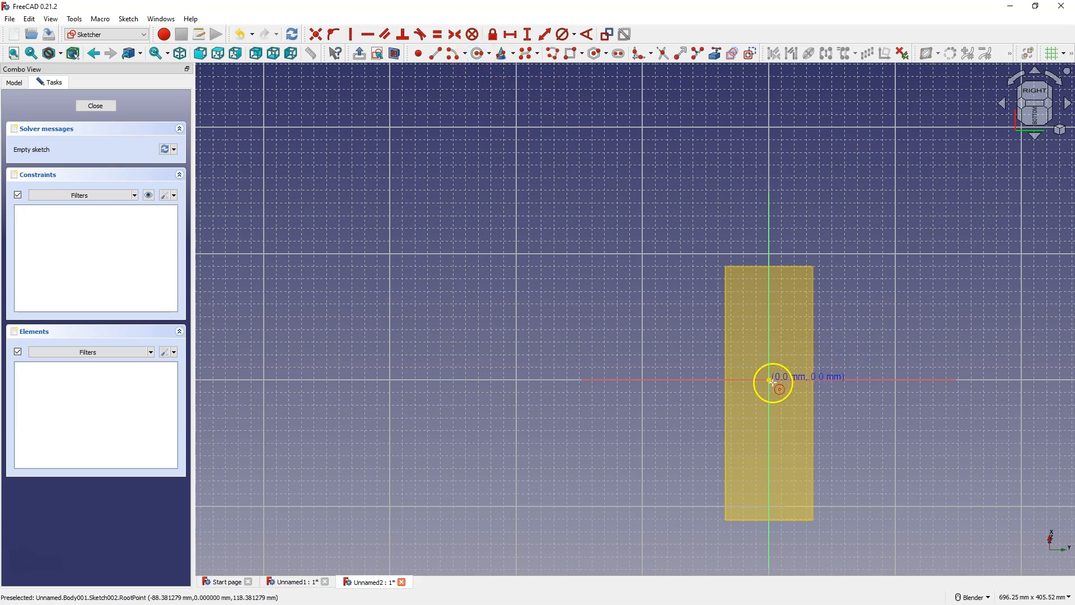
pyautogui.click(770, 381)
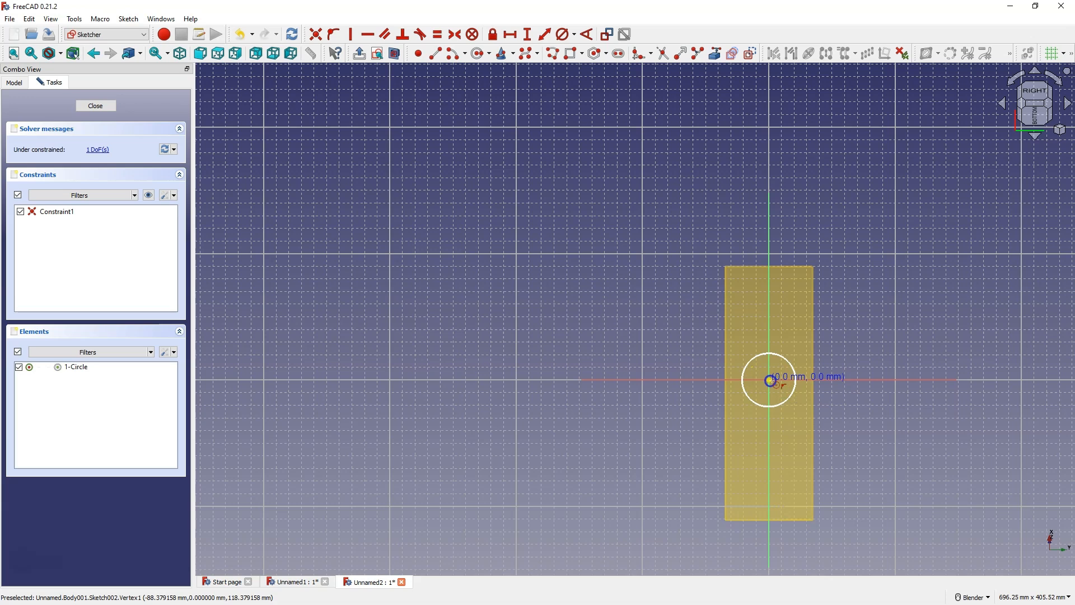
pyautogui.click(562, 35)
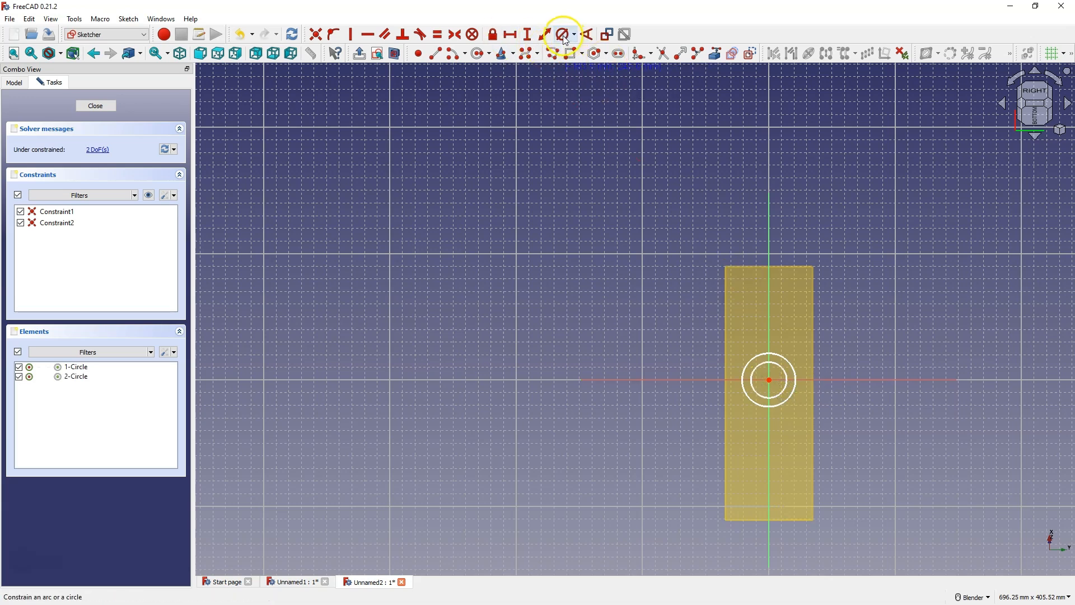
pyautogui.click(562, 34)
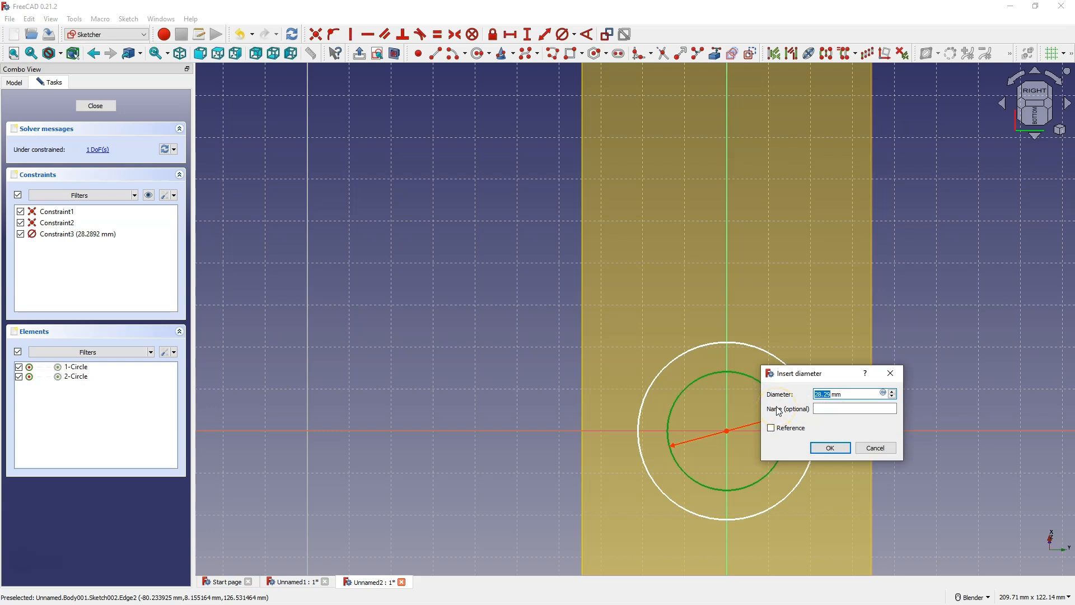
pyautogui.click(828, 447)
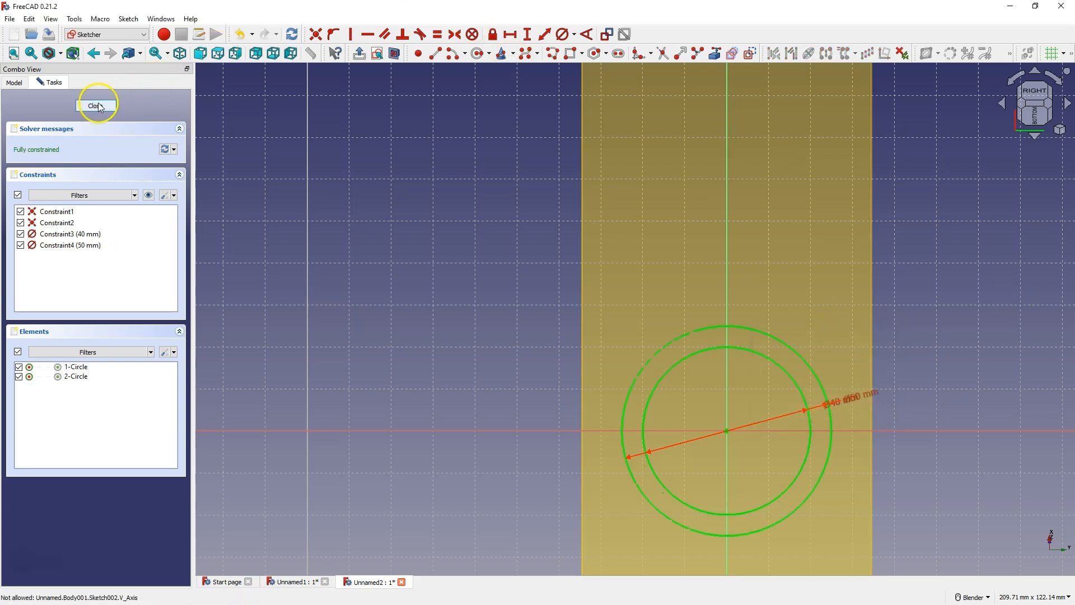
pyautogui.click(96, 106)
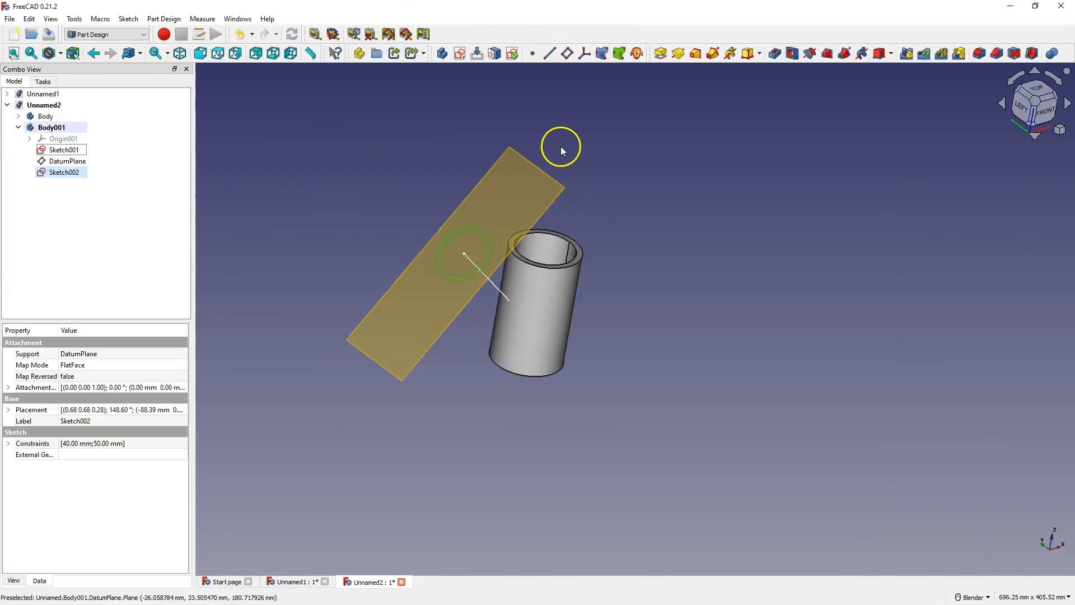
# Pad Sketch002 'Up to face' to the vertical pipe, forming the angled branch
pyautogui.click(659, 53)
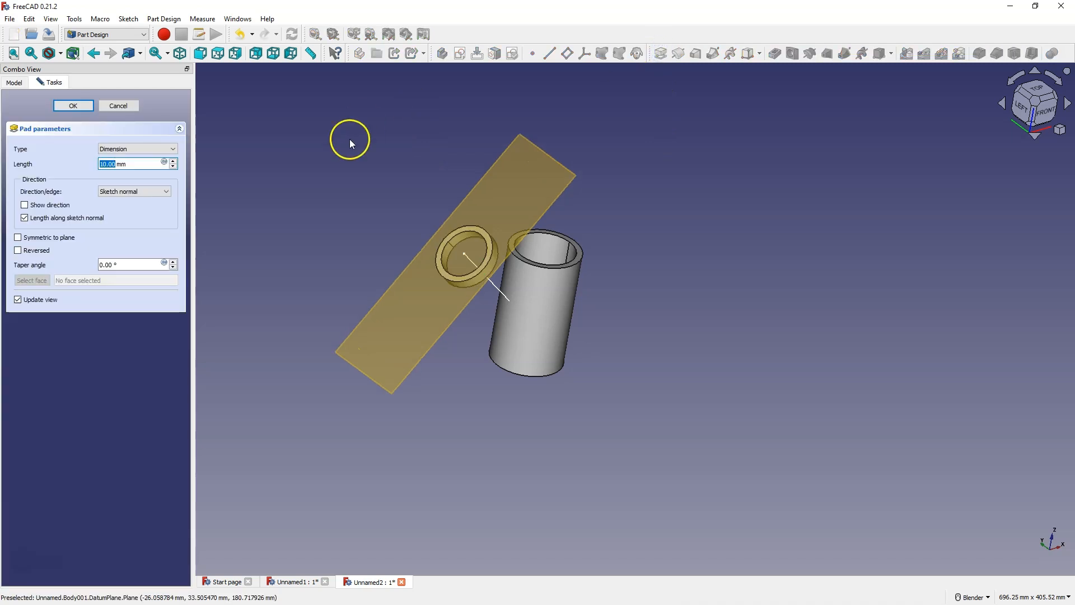
pyautogui.click(136, 148)
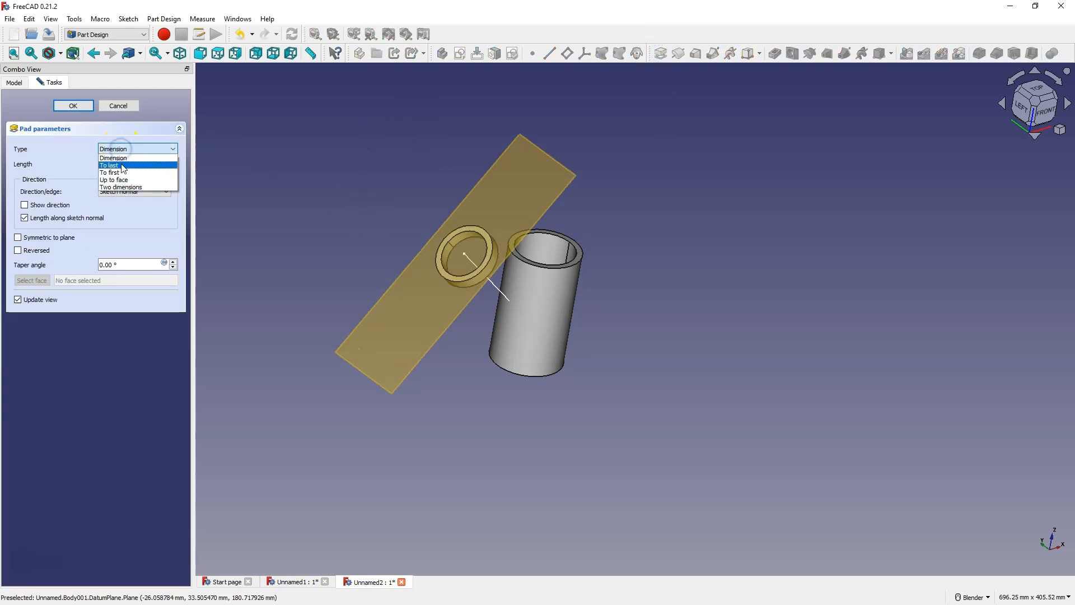
pyautogui.click(113, 180)
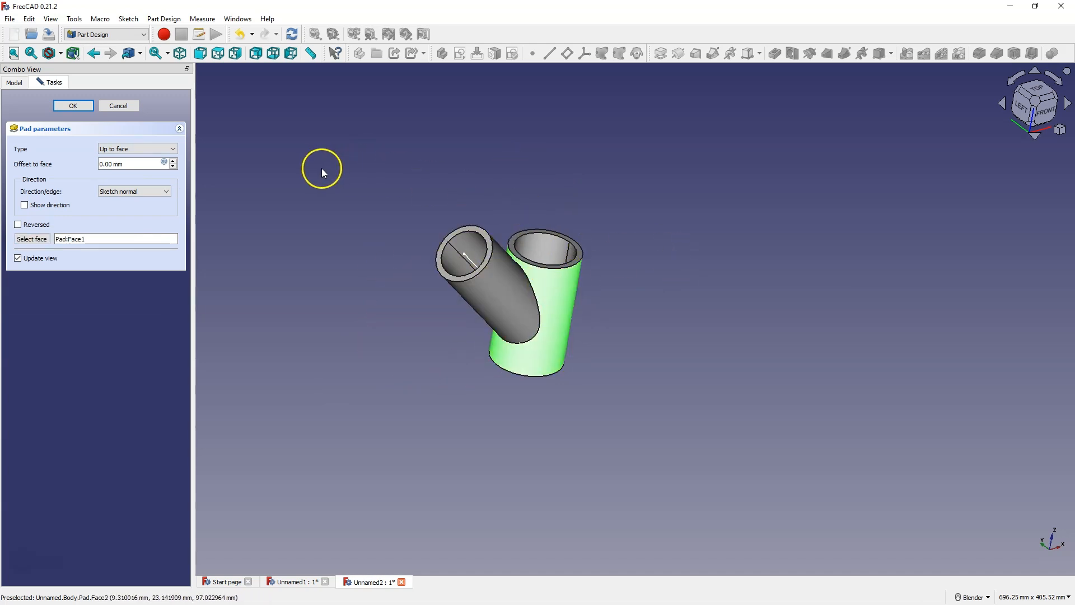
pyautogui.click(73, 105)
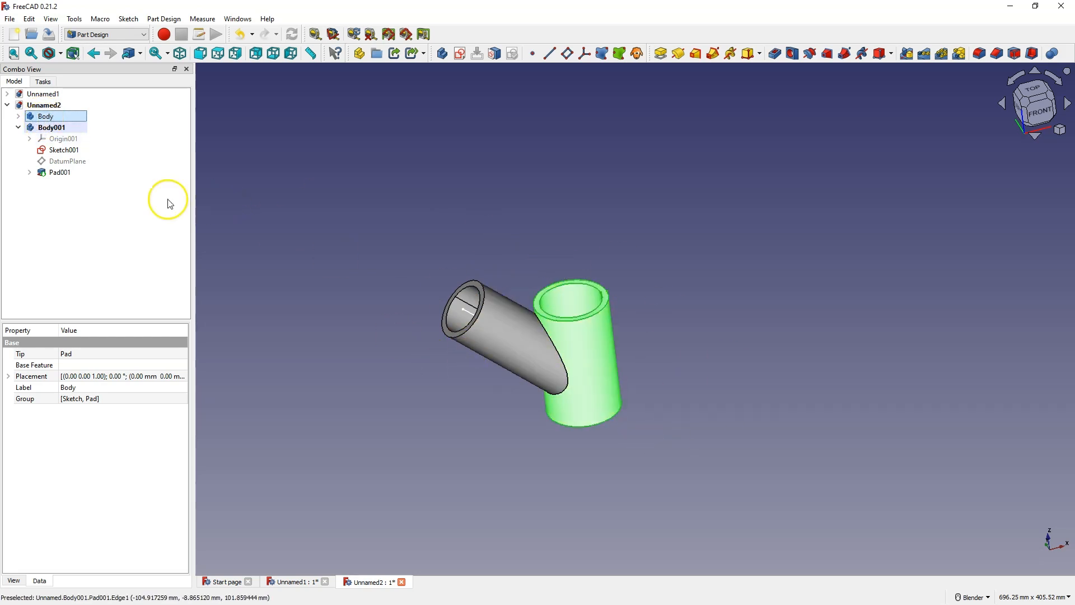
pyautogui.click(45, 116)
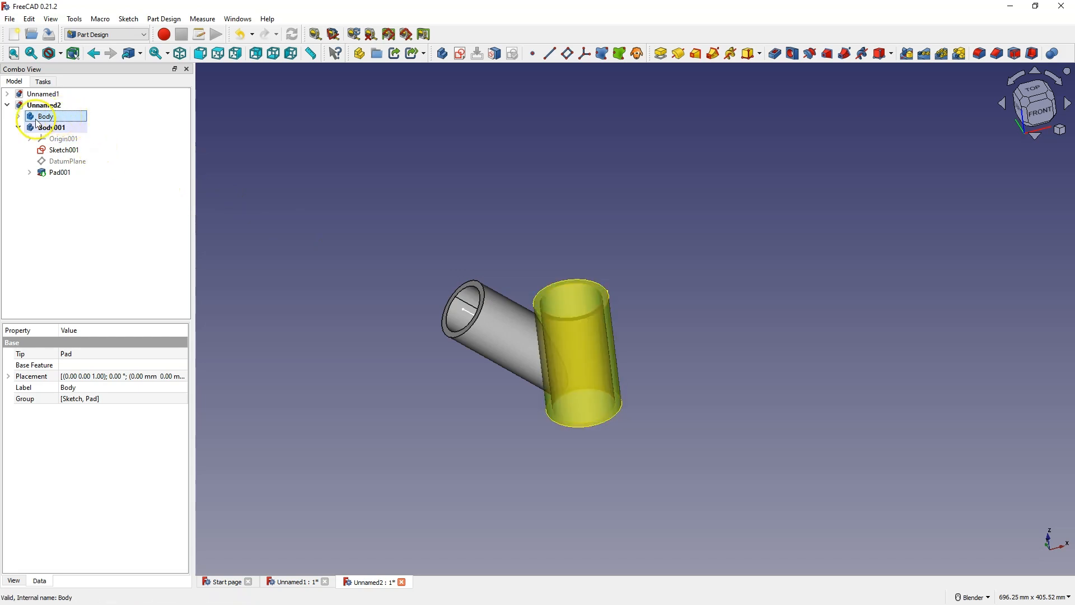
pyautogui.click(53, 127)
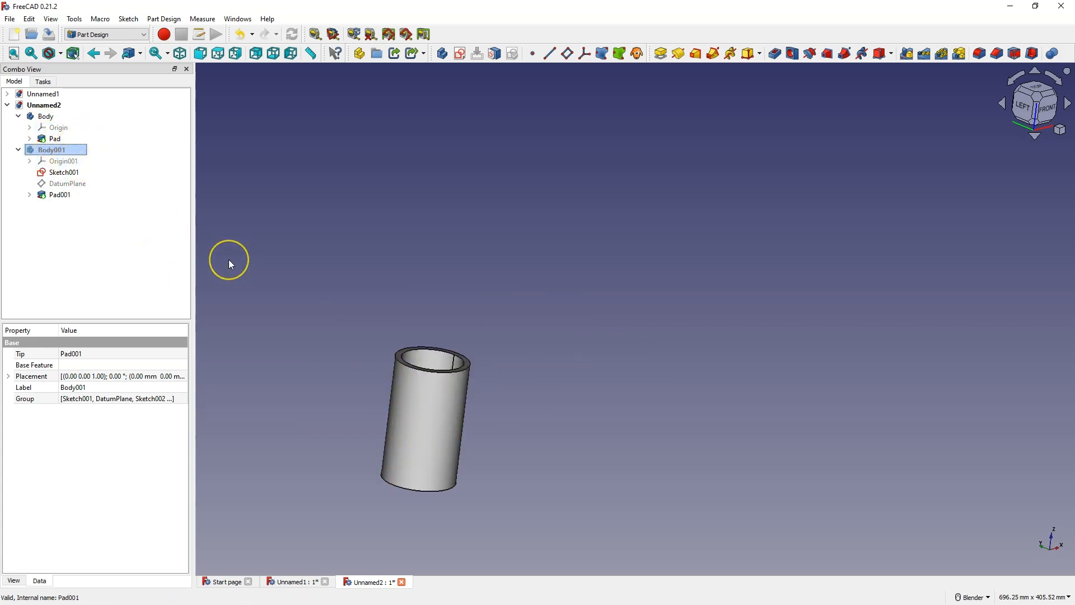
pyautogui.click(51, 149)
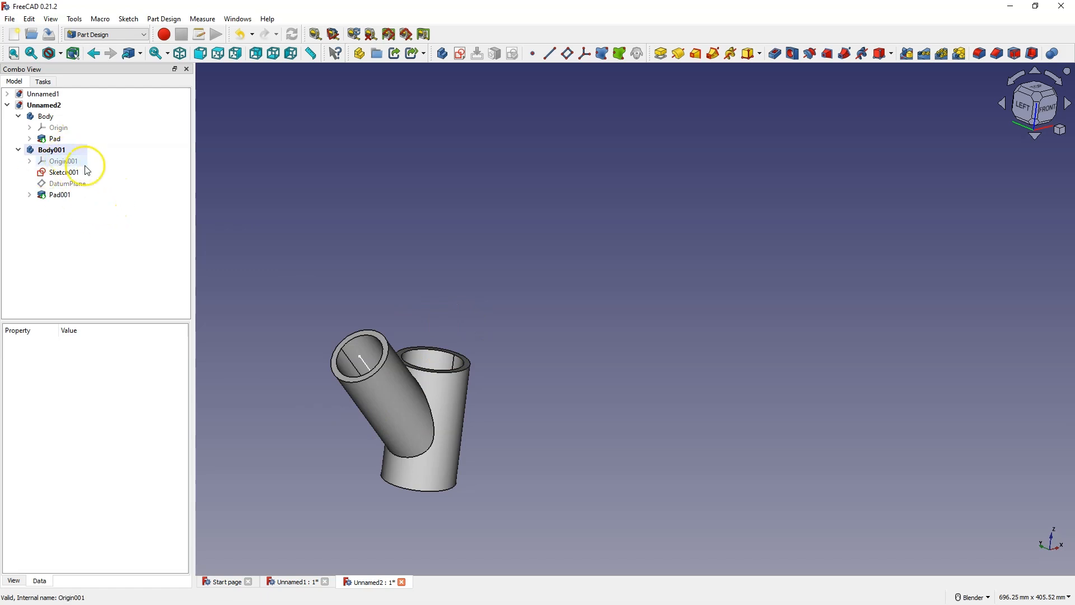
pyautogui.click(64, 172)
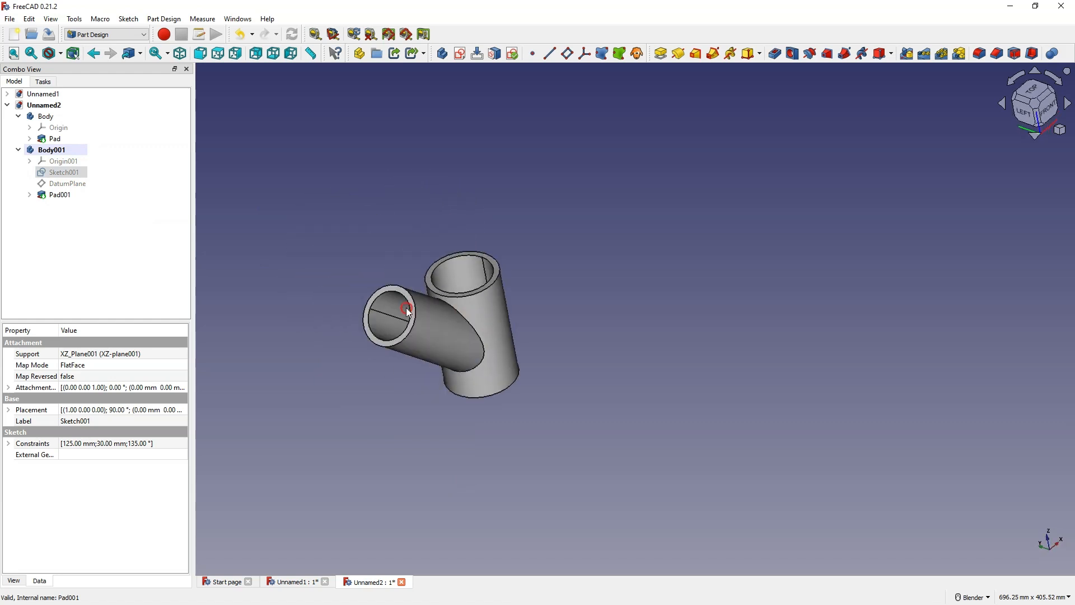
pyautogui.click(52, 149)
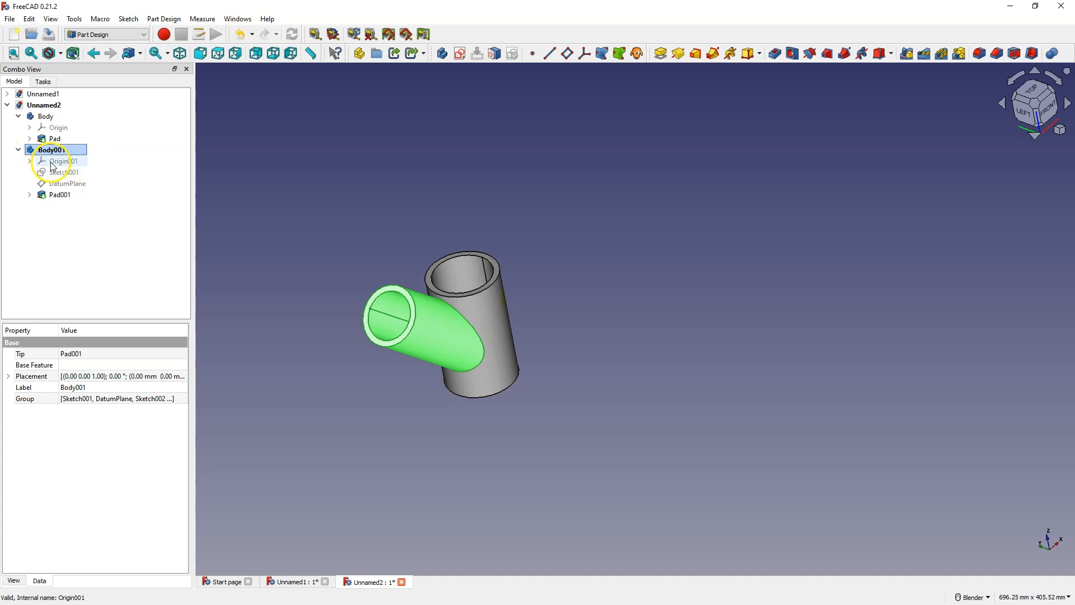
pyautogui.moveTo(384, 226)
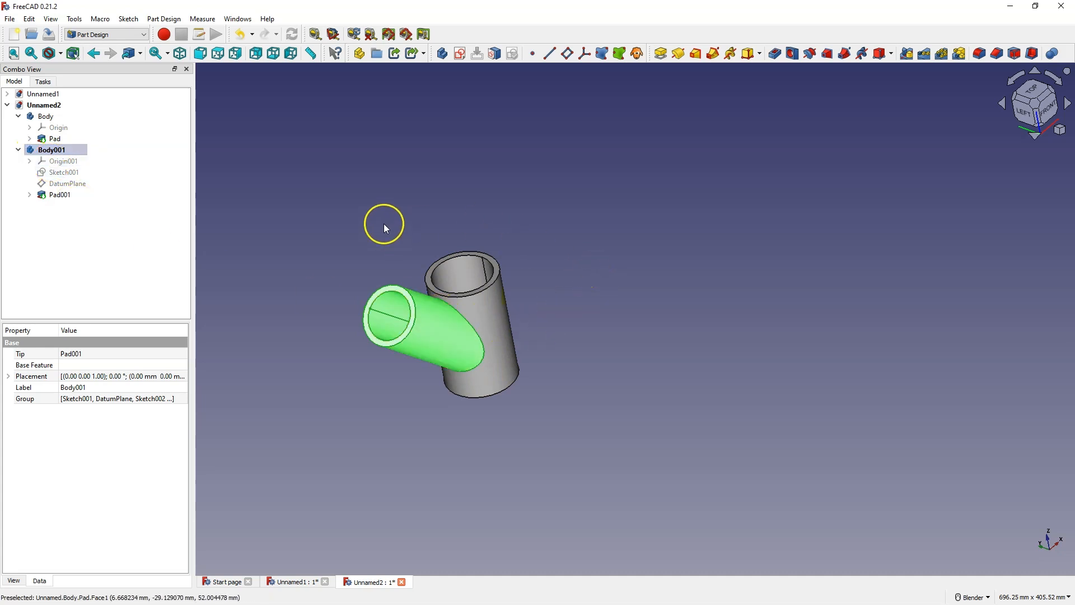
# Sketch on the branch's end face, importing its inner edge as external geometry
pyautogui.click(59, 194)
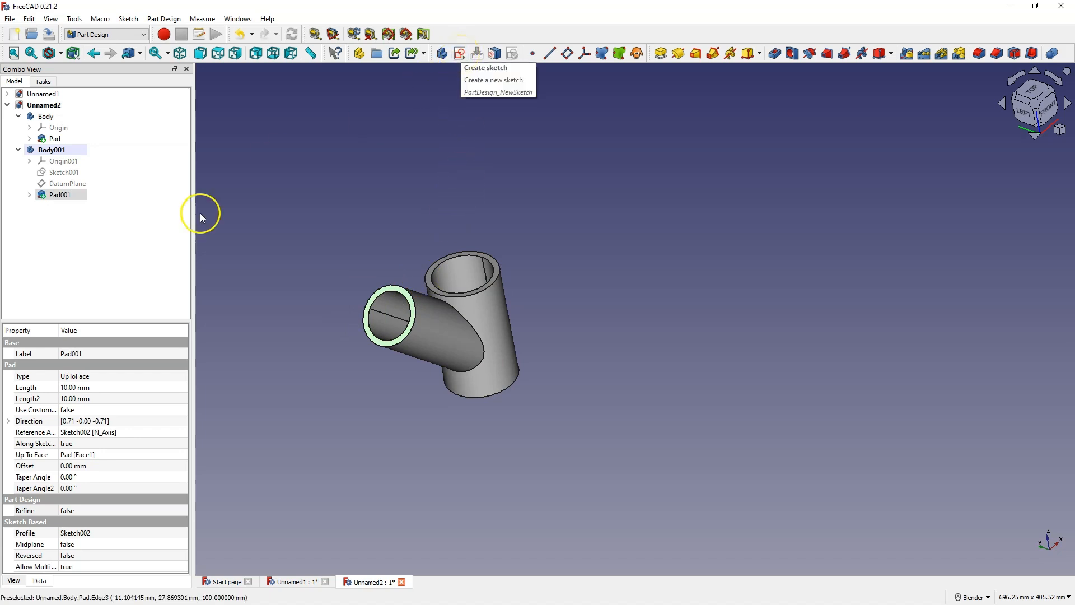
pyautogui.click(66, 183)
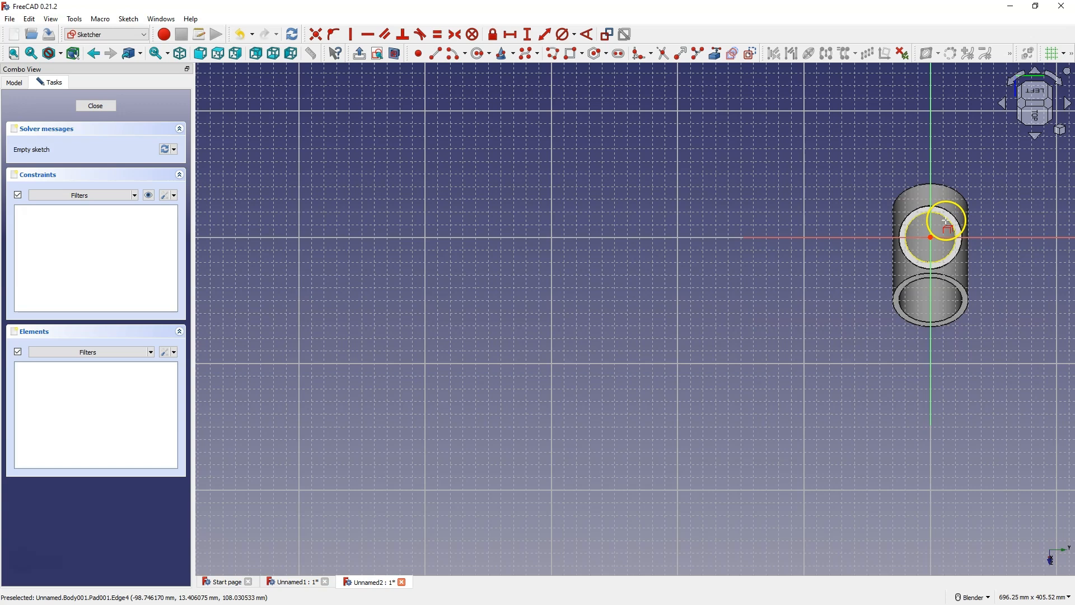
pyautogui.click(929, 237)
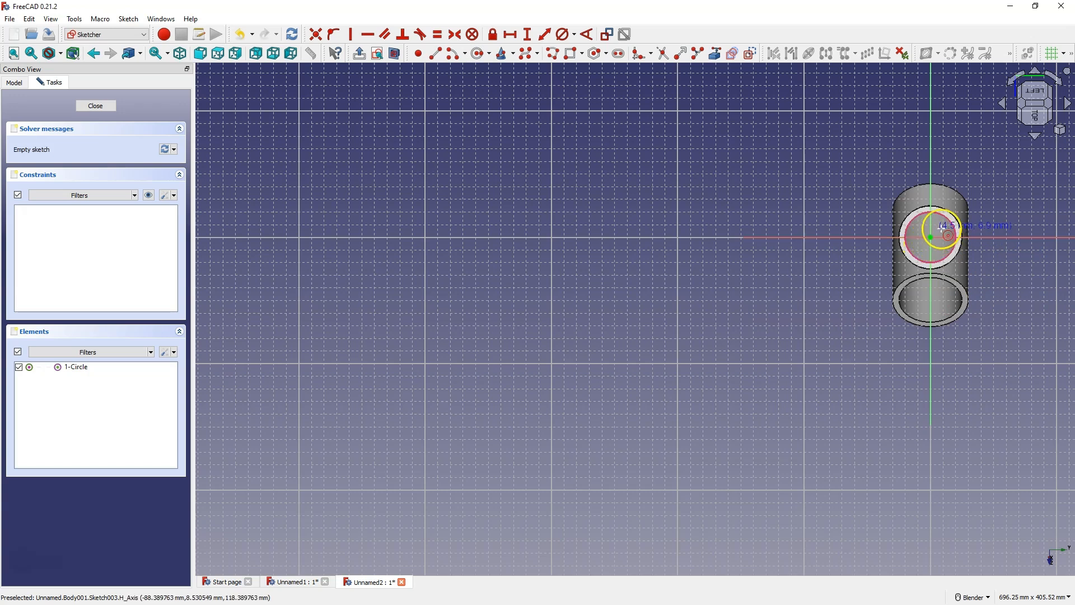
pyautogui.moveTo(931, 238)
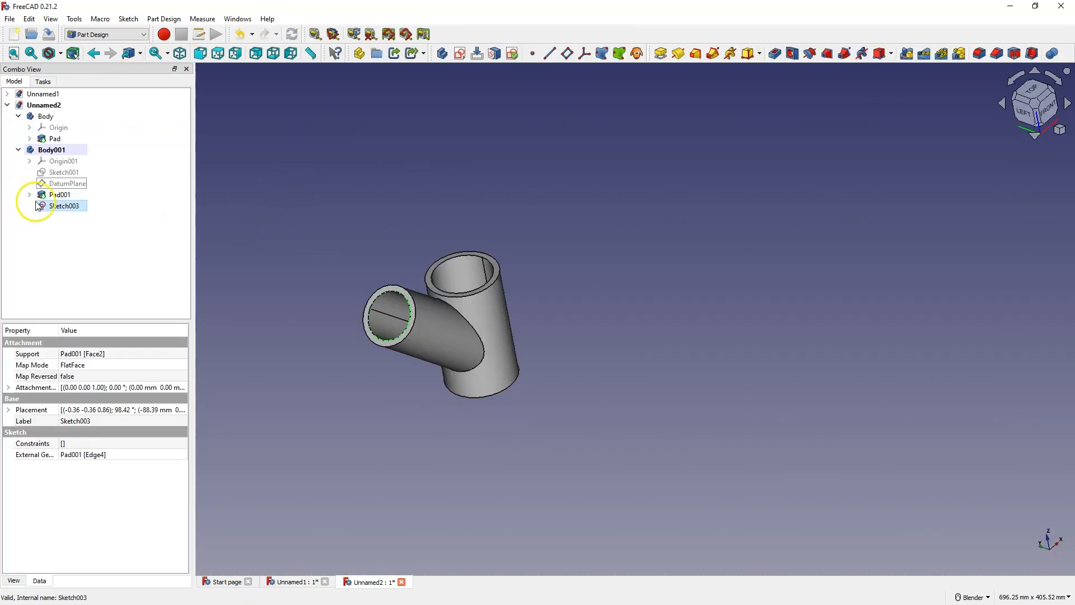
pyautogui.click(64, 205)
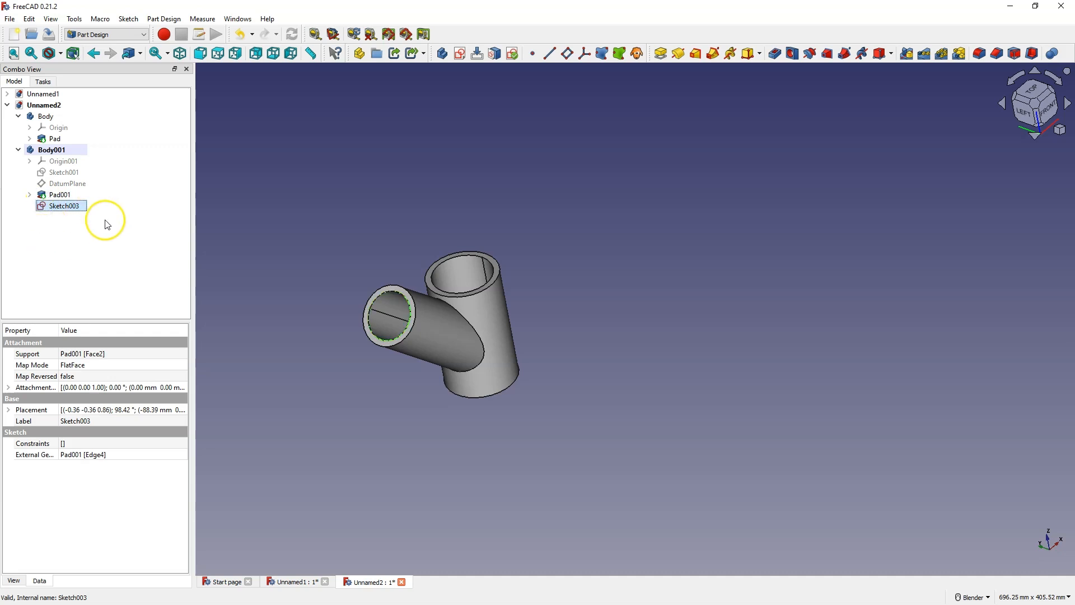
pyautogui.click(54, 149)
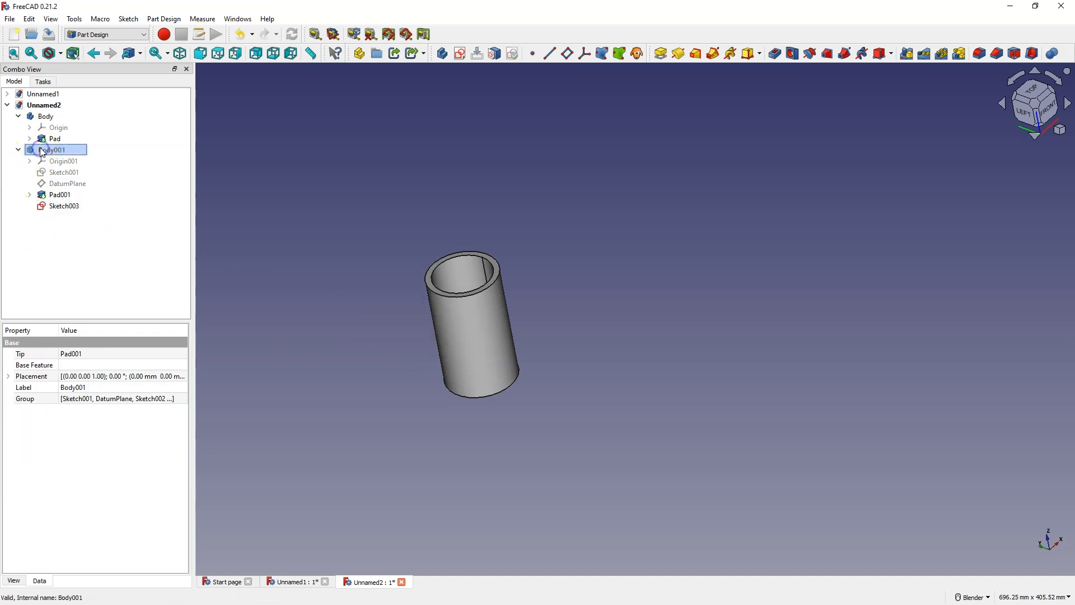
pyautogui.click(64, 205)
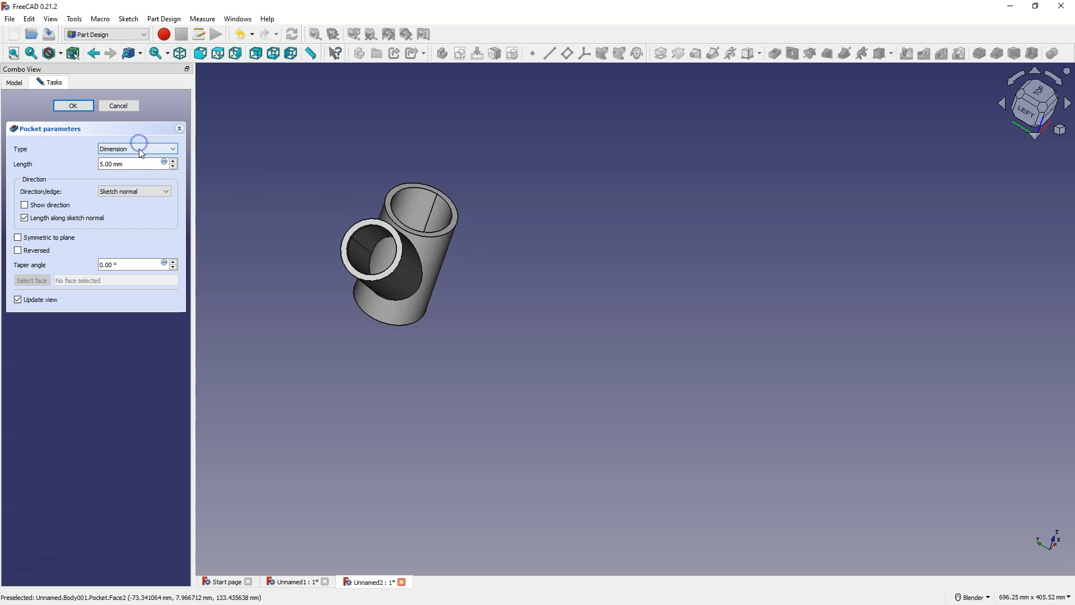
pyautogui.click(137, 149)
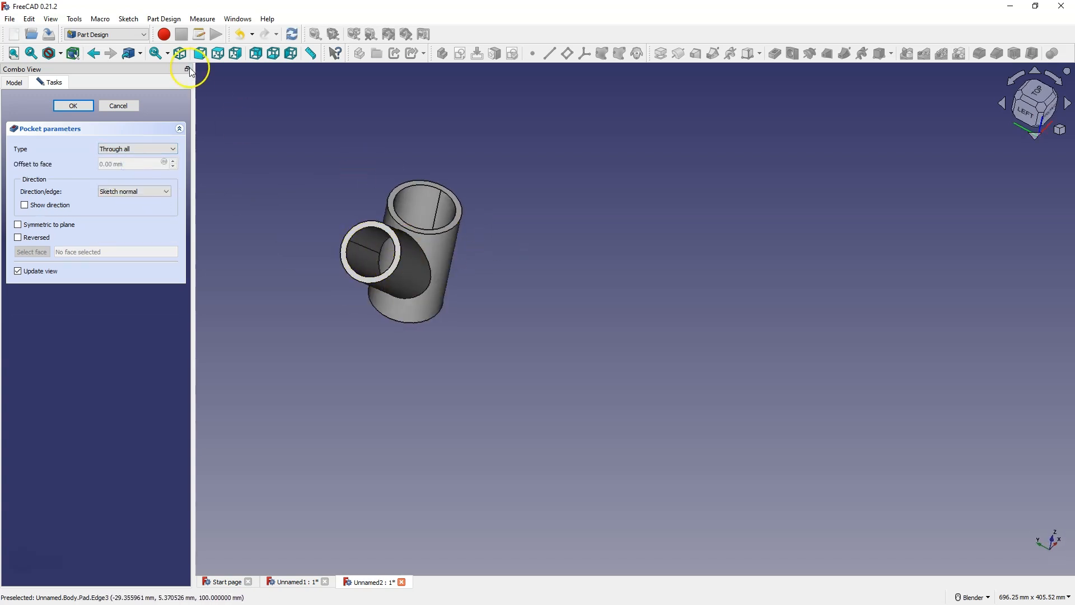
pyautogui.click(72, 104)
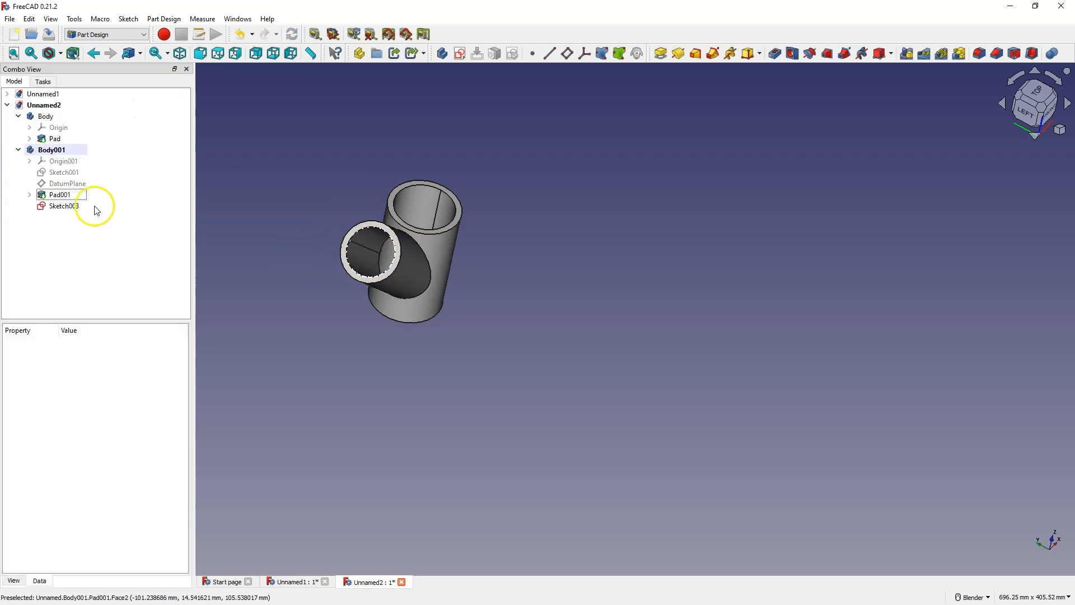
# Copy Sketch003 with only itself checked in the dependency dialog, pasting it as Sketch004
pyautogui.click(63, 206)
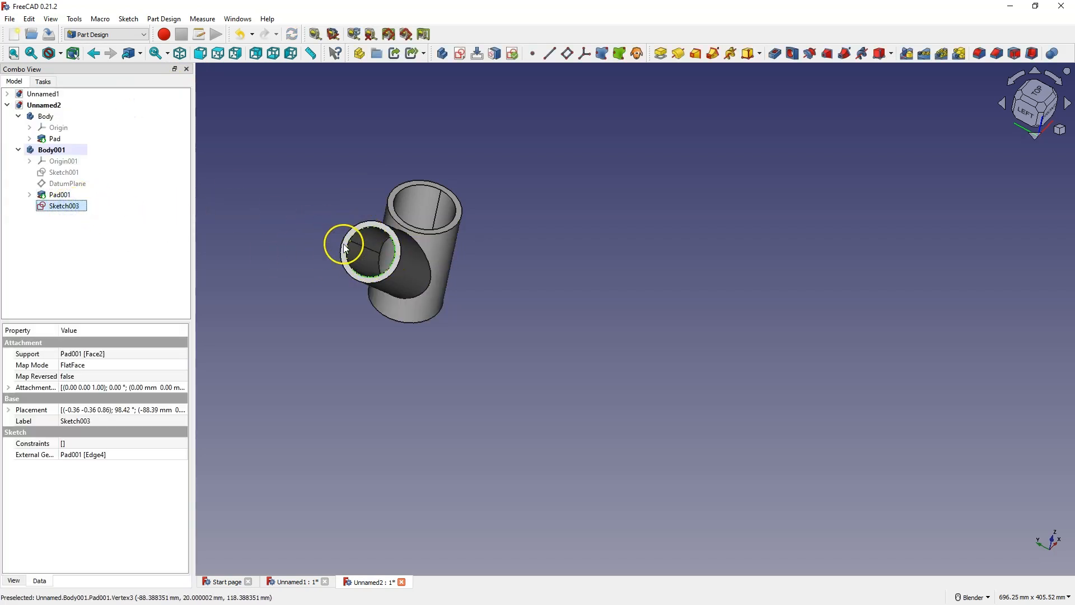
pyautogui.click(52, 149)
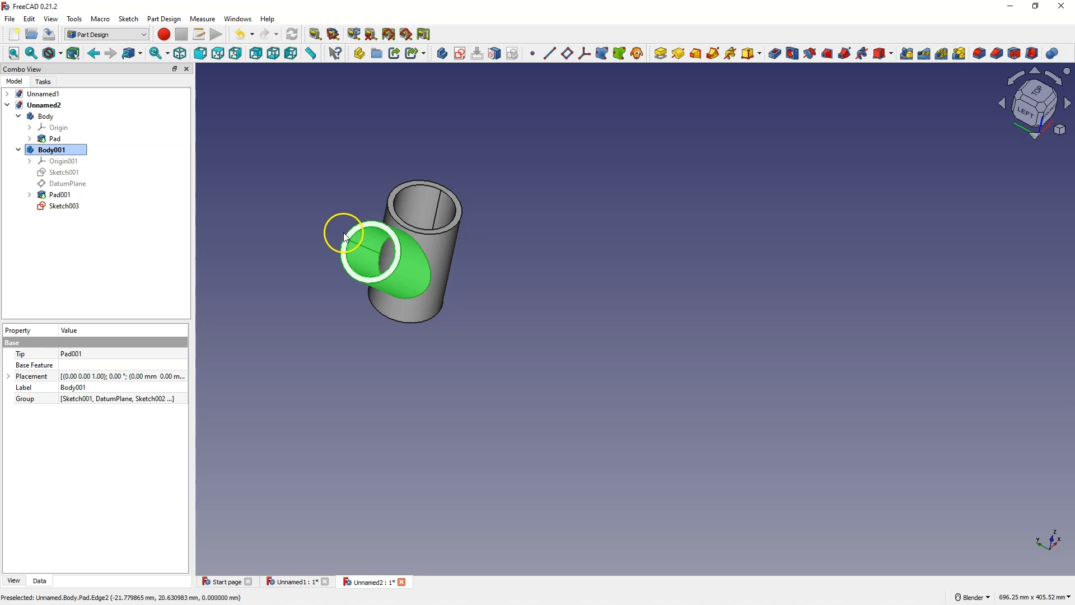
pyautogui.click(63, 205)
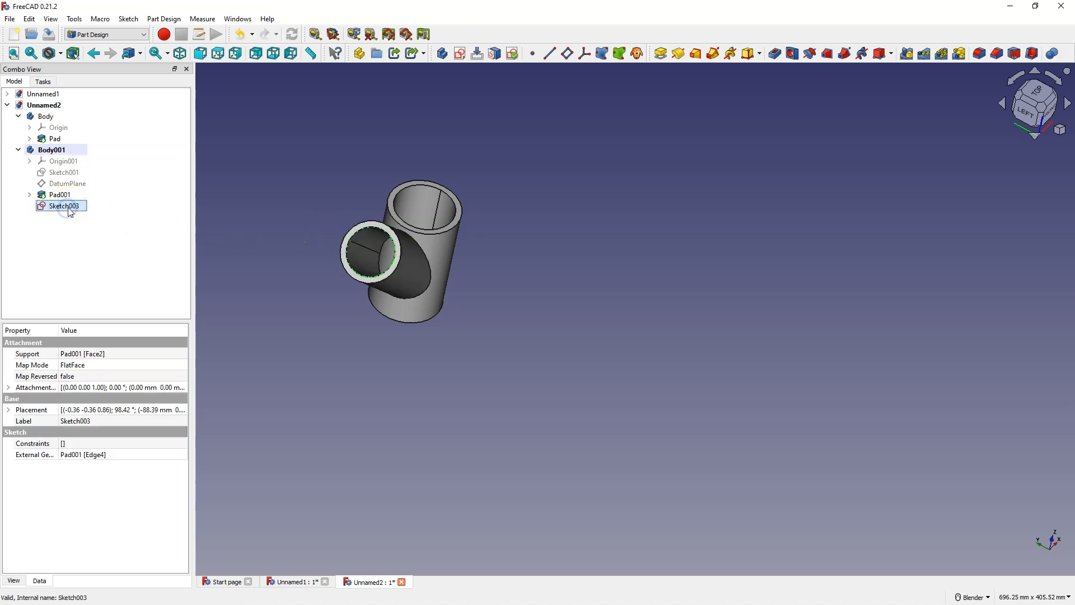
pyautogui.click(46, 116)
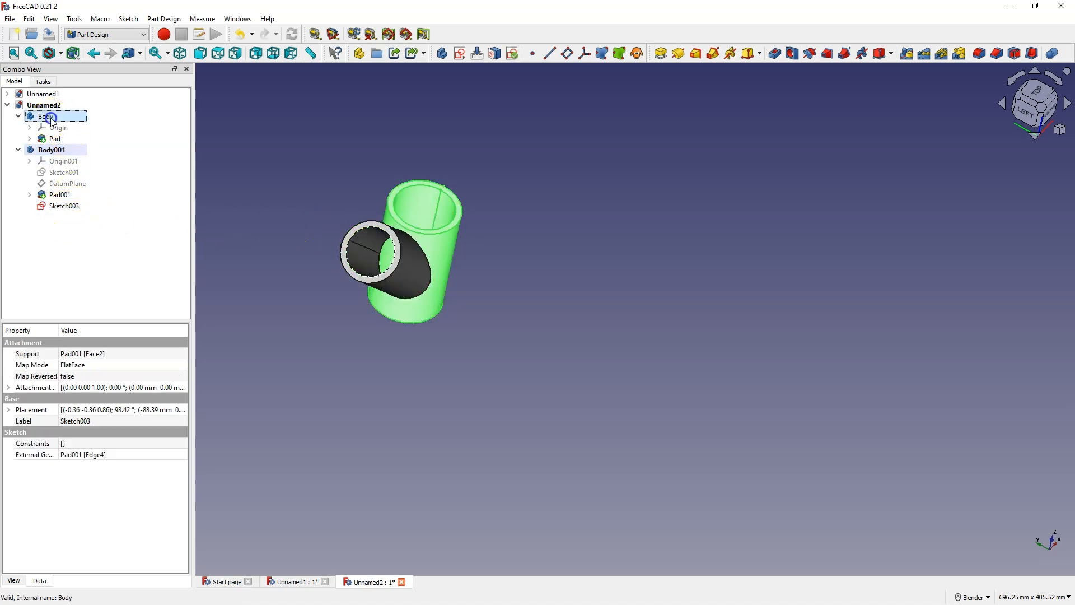
pyautogui.click(64, 206)
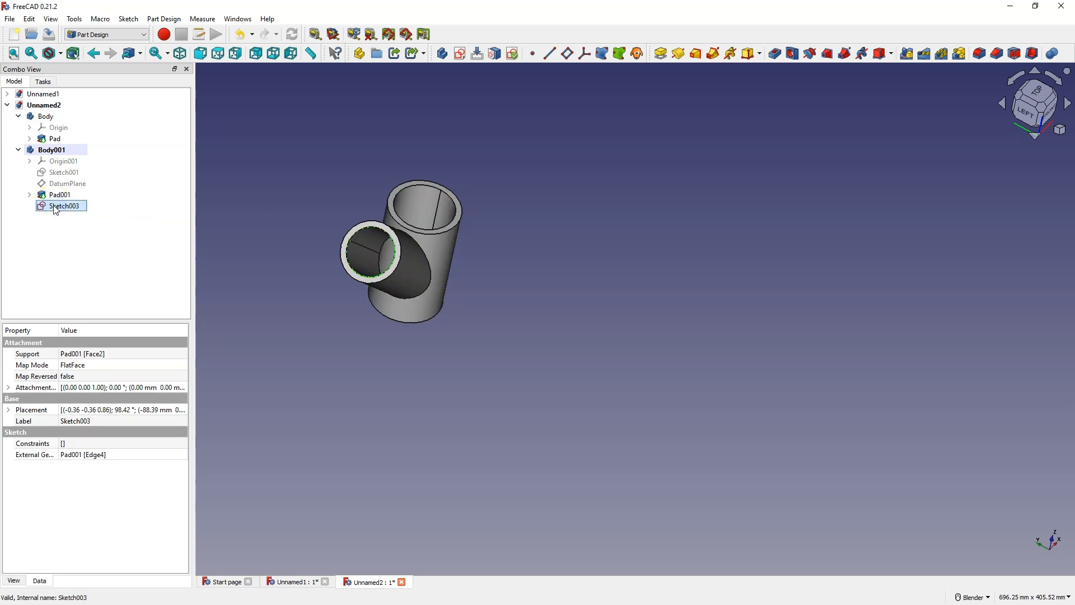
pyautogui.click(51, 150)
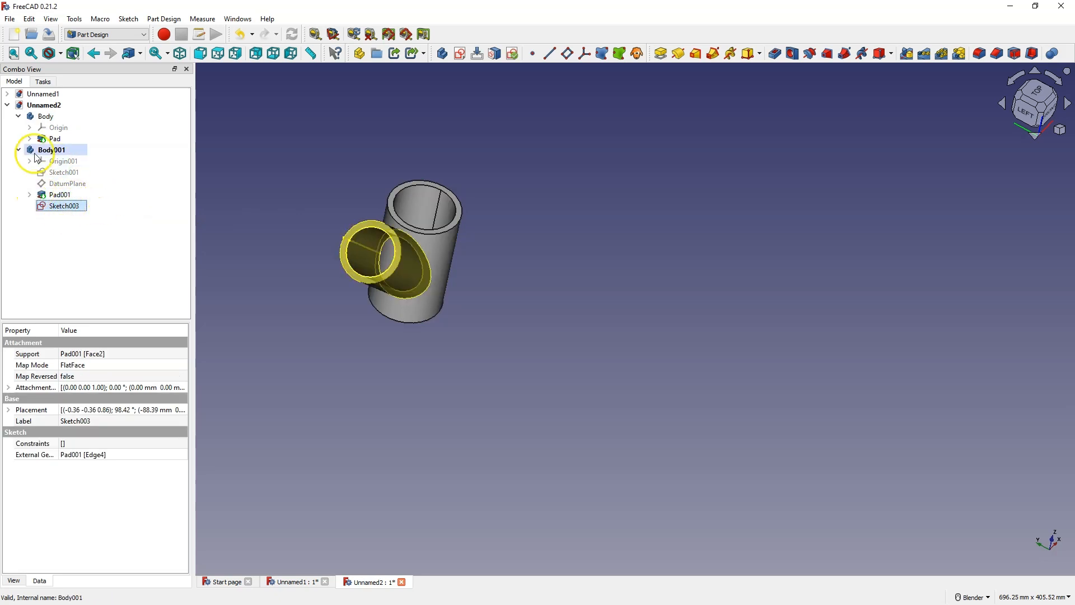
pyautogui.click(64, 206)
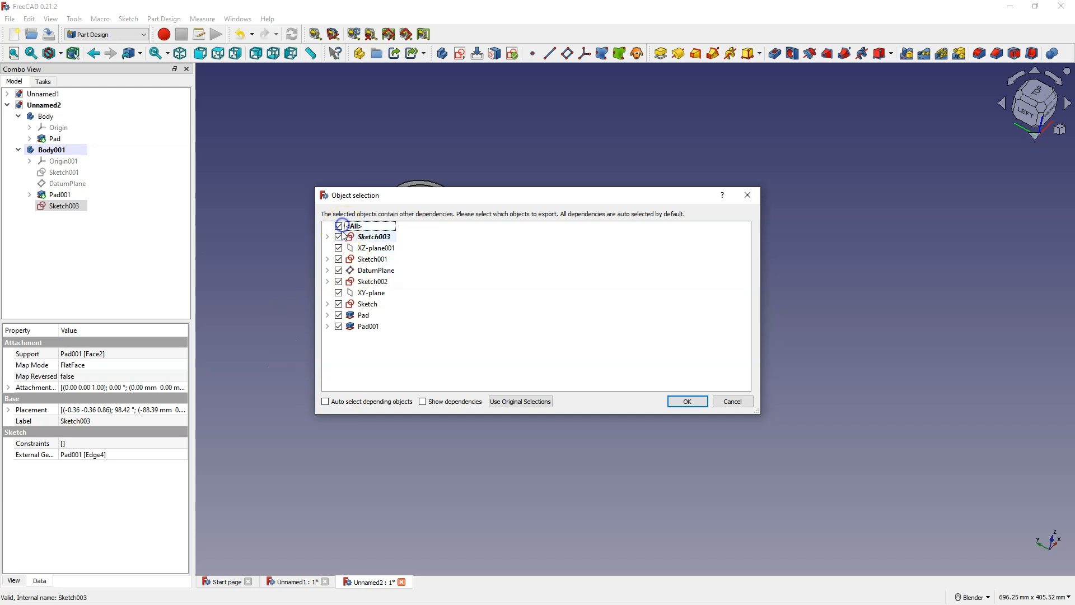
pyautogui.click(338, 226)
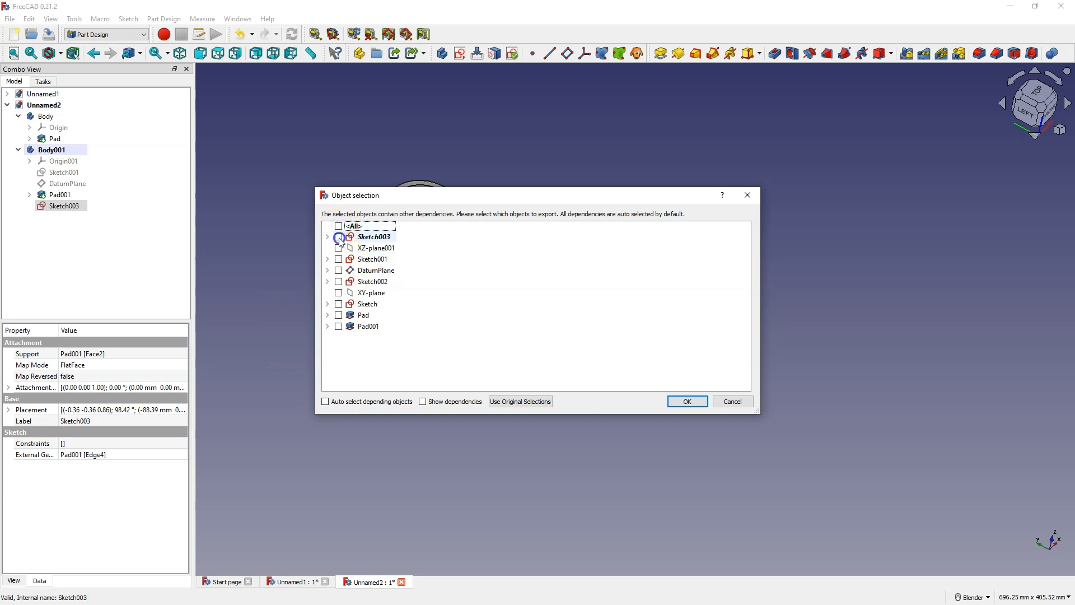
pyautogui.click(338, 237)
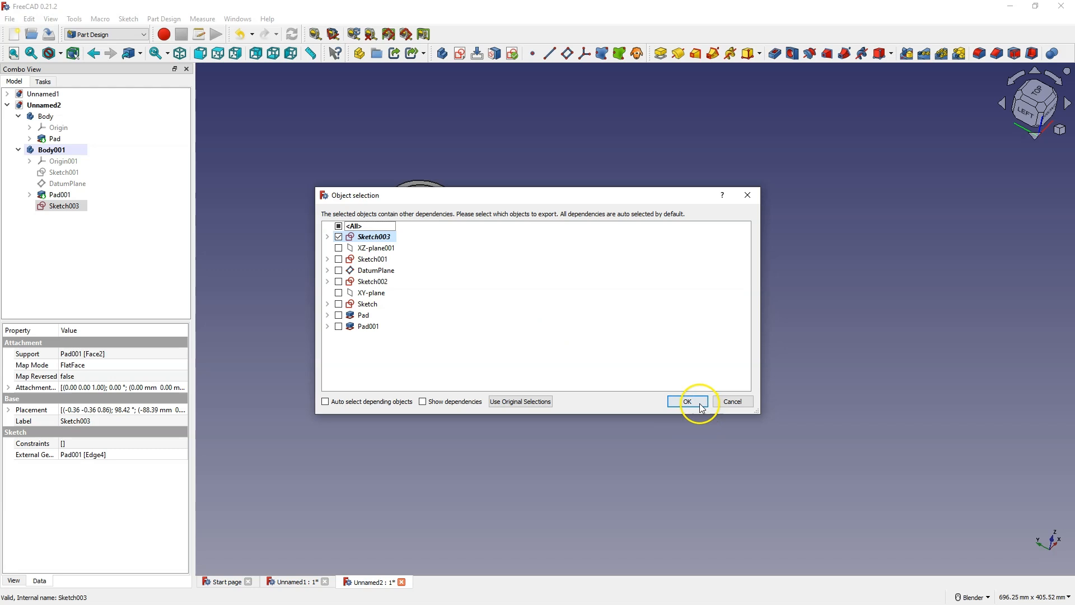
pyautogui.click(687, 400)
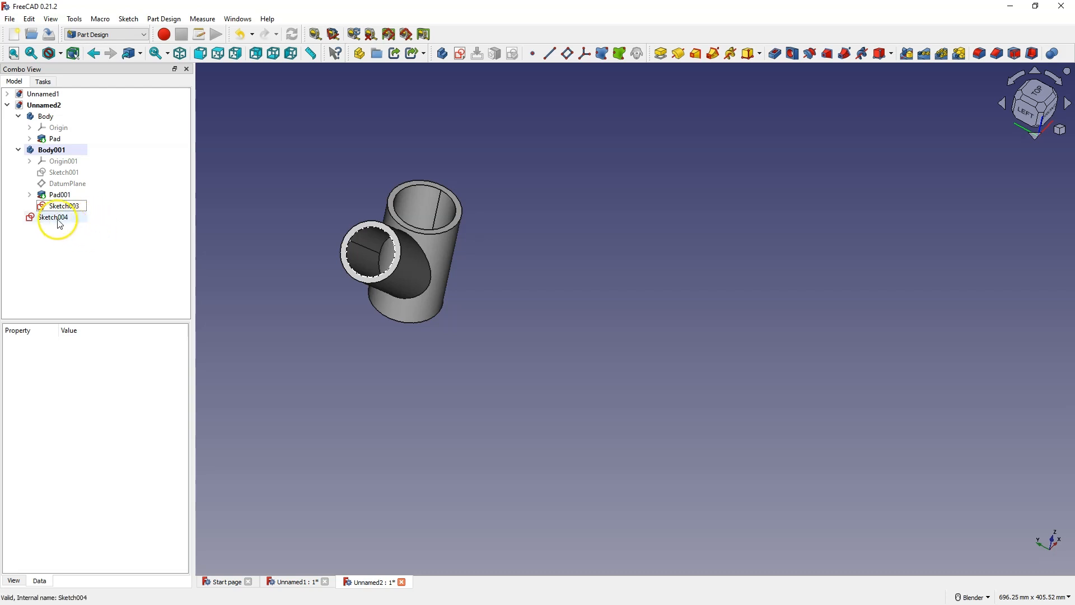
# Drag the copied Sketch004 into the vertical pipe's Body, below its Pad
pyautogui.click(53, 217)
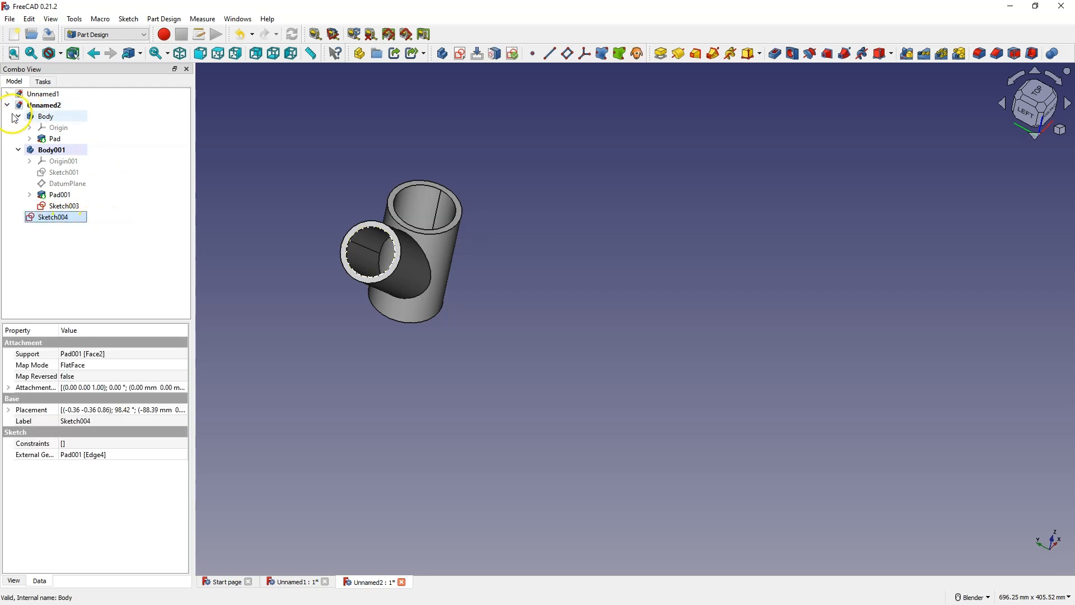
pyautogui.click(17, 115)
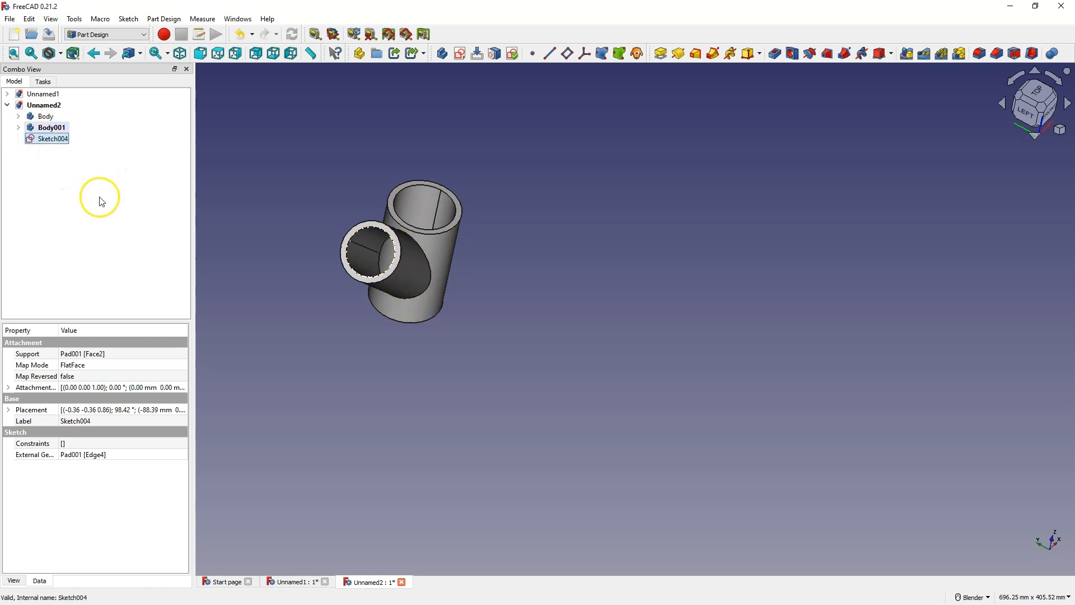
pyautogui.moveTo(431, 259)
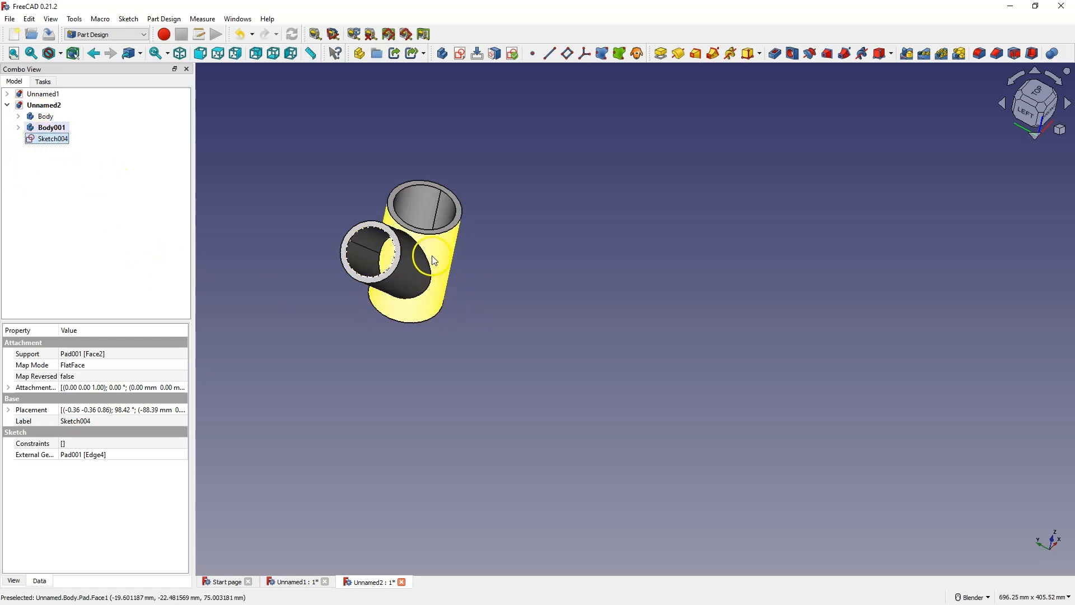
pyautogui.moveTo(100, 125)
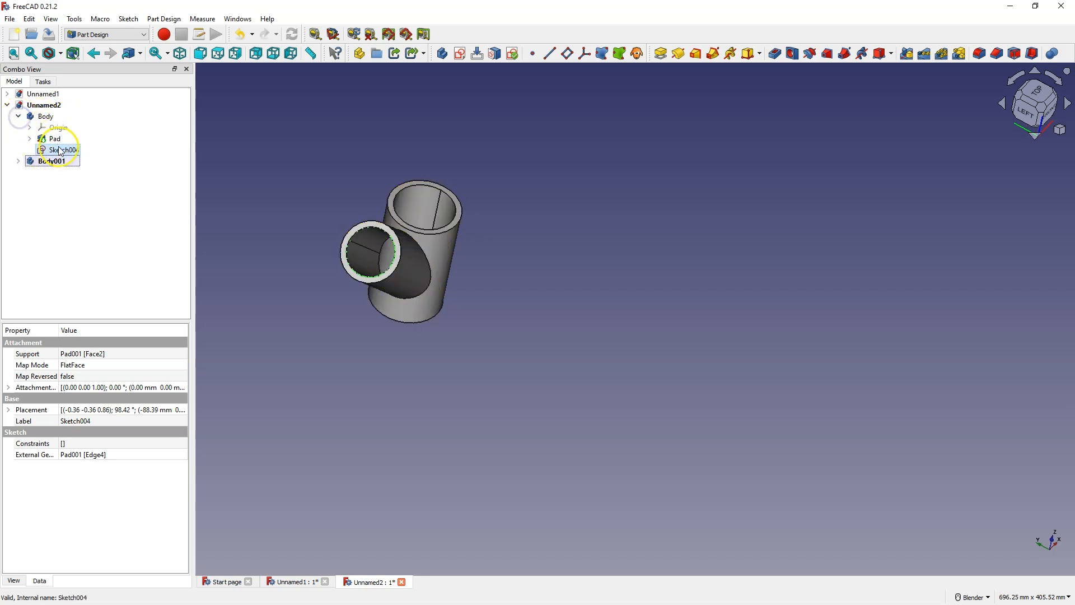
pyautogui.click(45, 116)
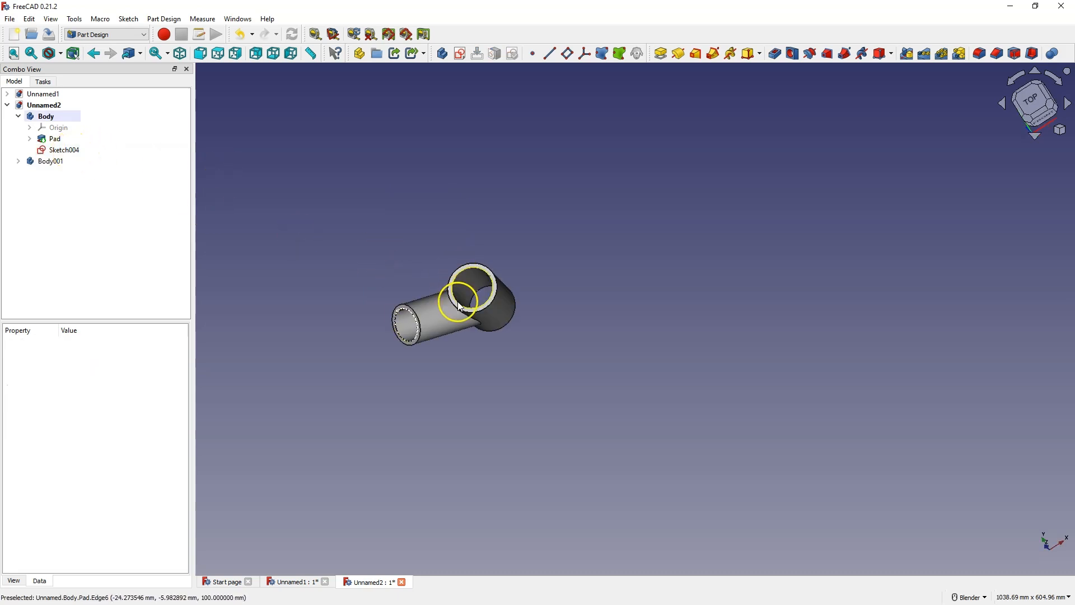
pyautogui.click(63, 149)
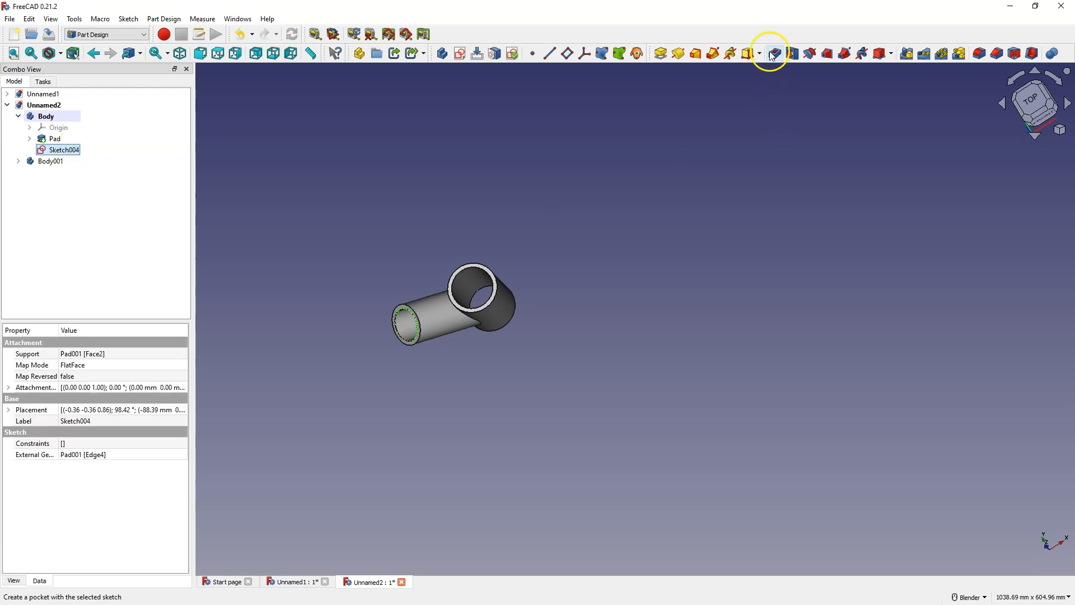
pyautogui.click(771, 52)
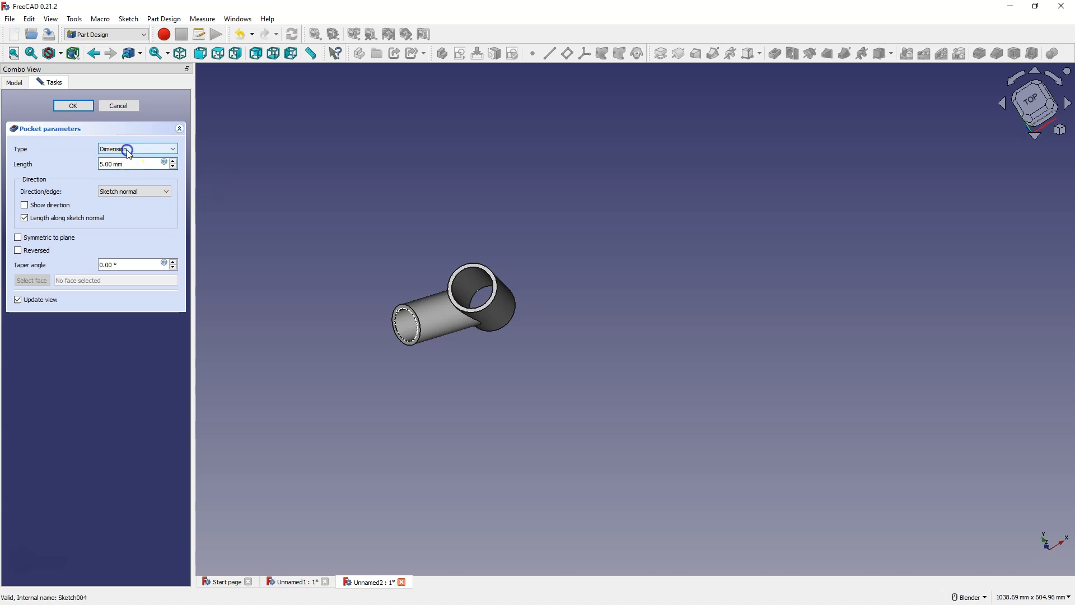
pyautogui.click(137, 149)
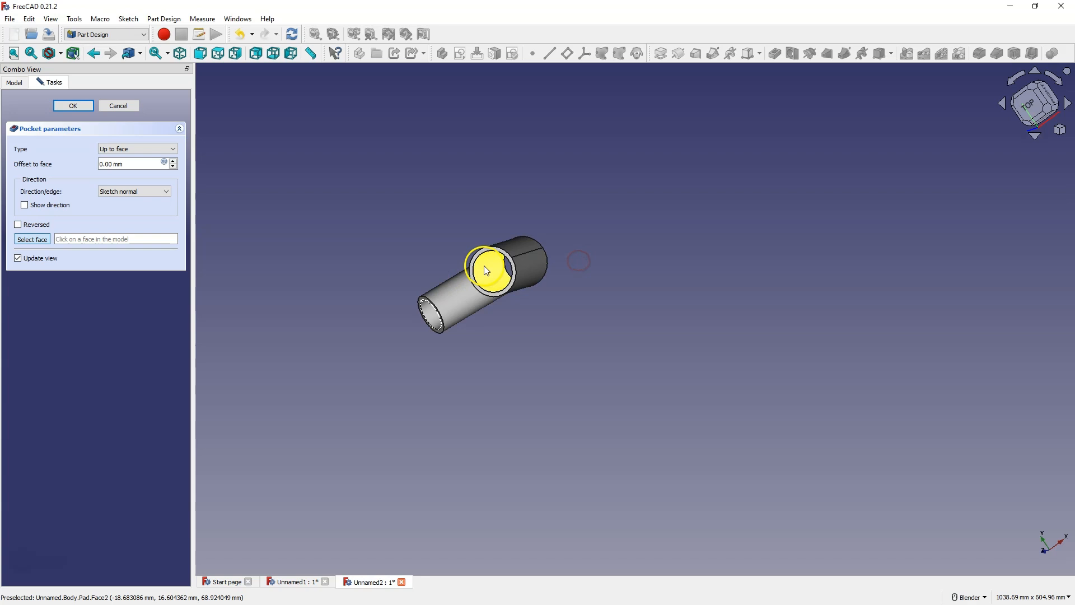
pyautogui.click(495, 288)
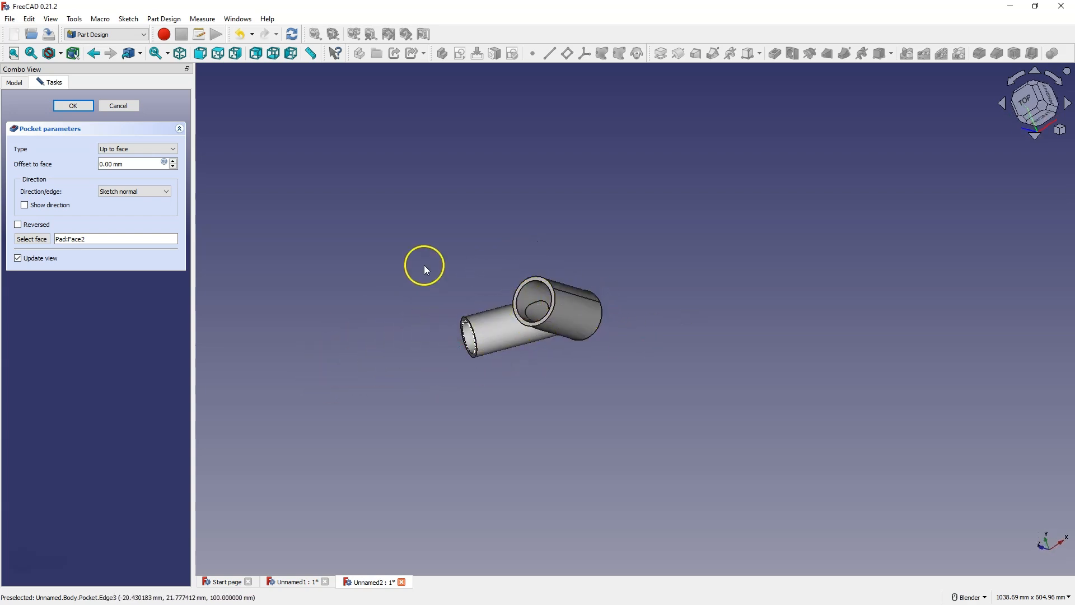
pyautogui.click(72, 105)
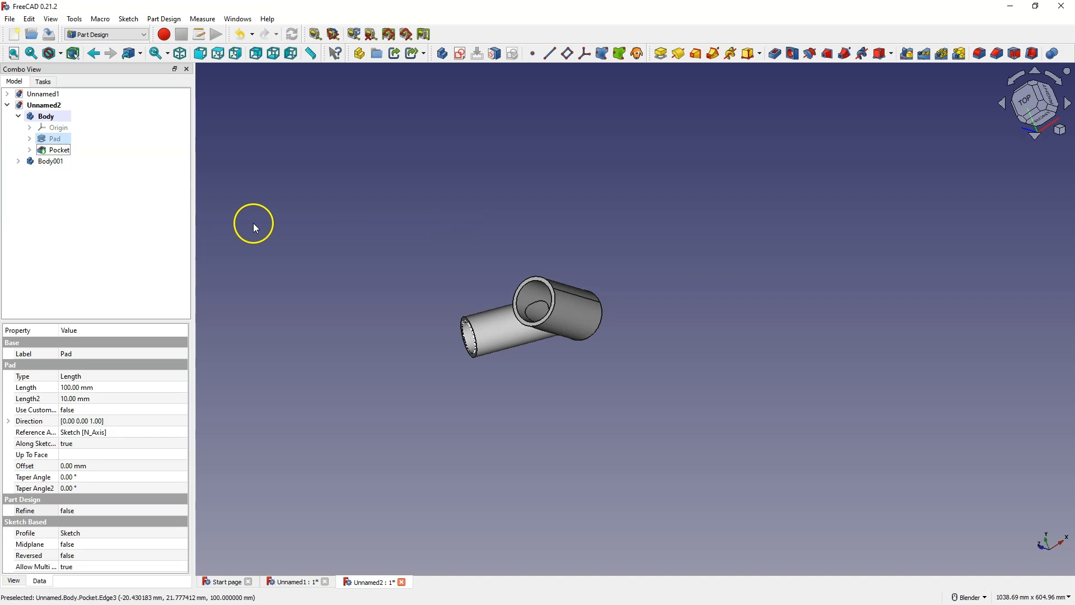
pyautogui.click(51, 161)
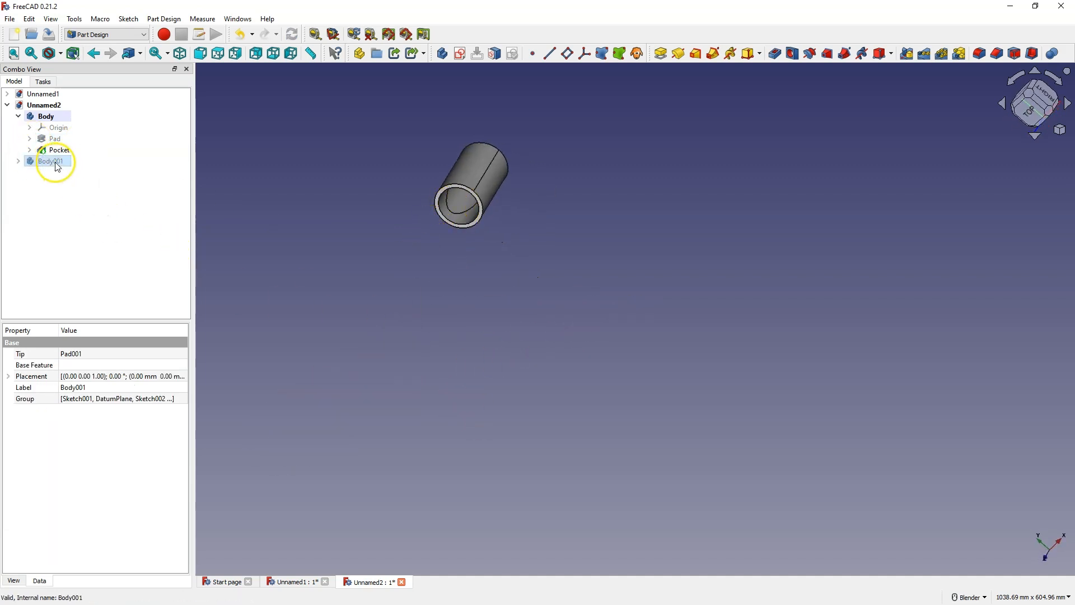
pyautogui.click(60, 149)
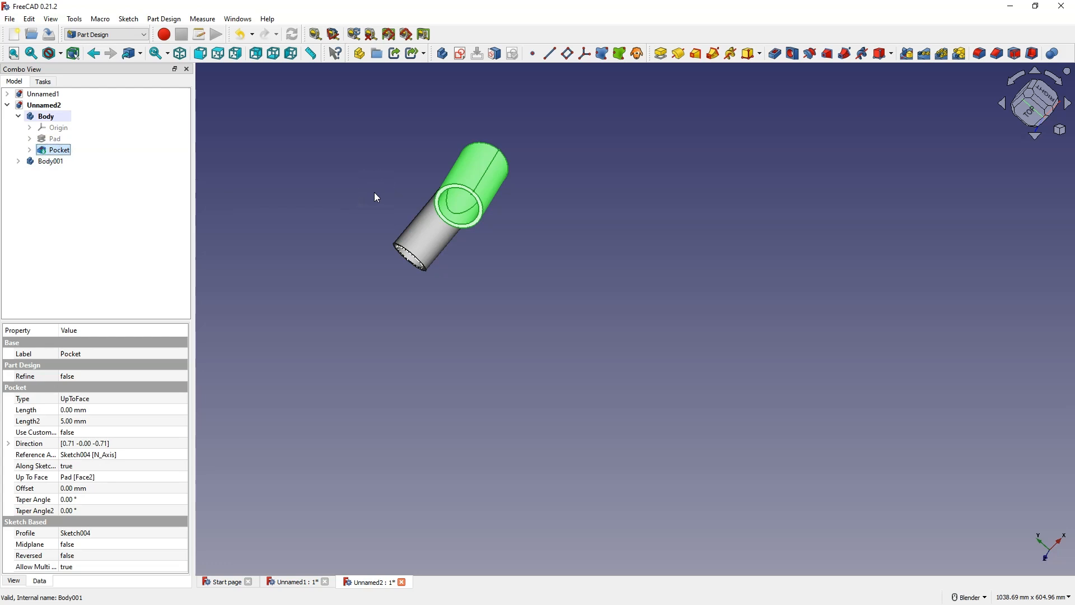
pyautogui.click(241, 34)
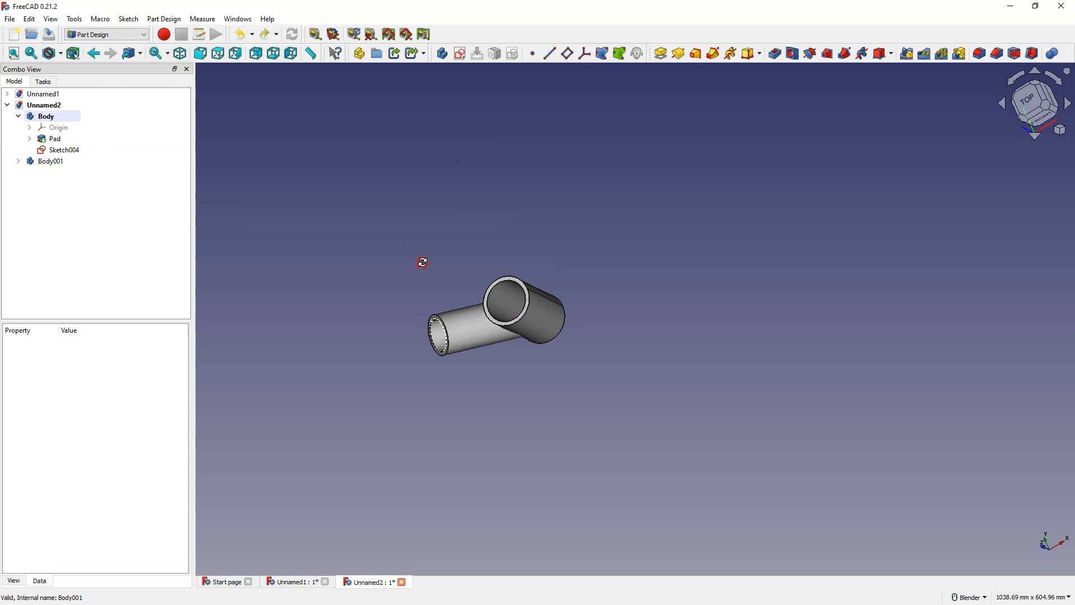
# Pocket Sketch004 by a 125 mm dimension into the vertical pipe
pyautogui.click(63, 149)
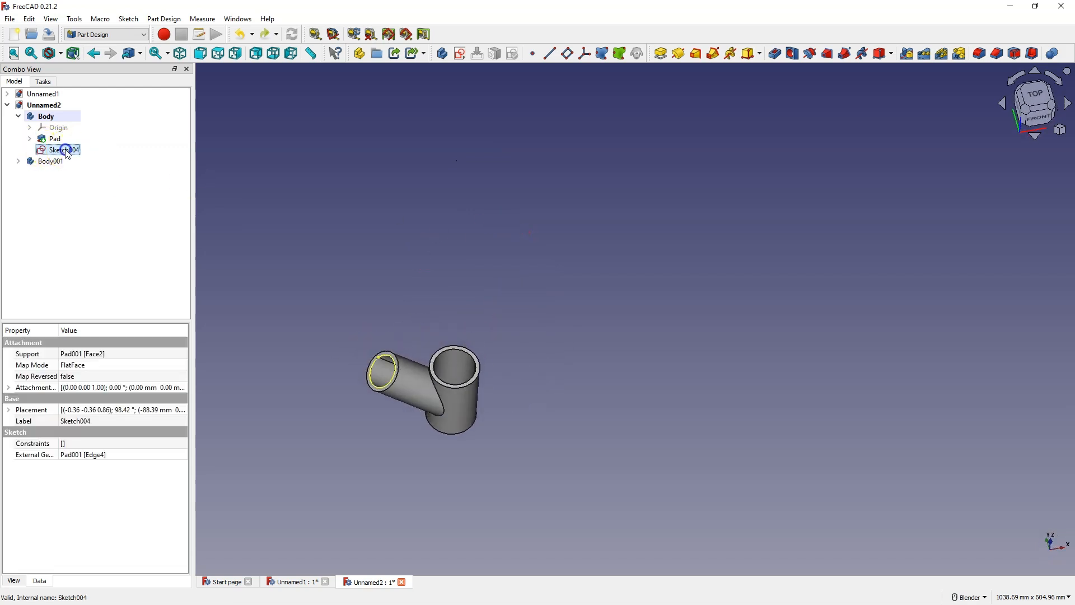
pyautogui.click(773, 54)
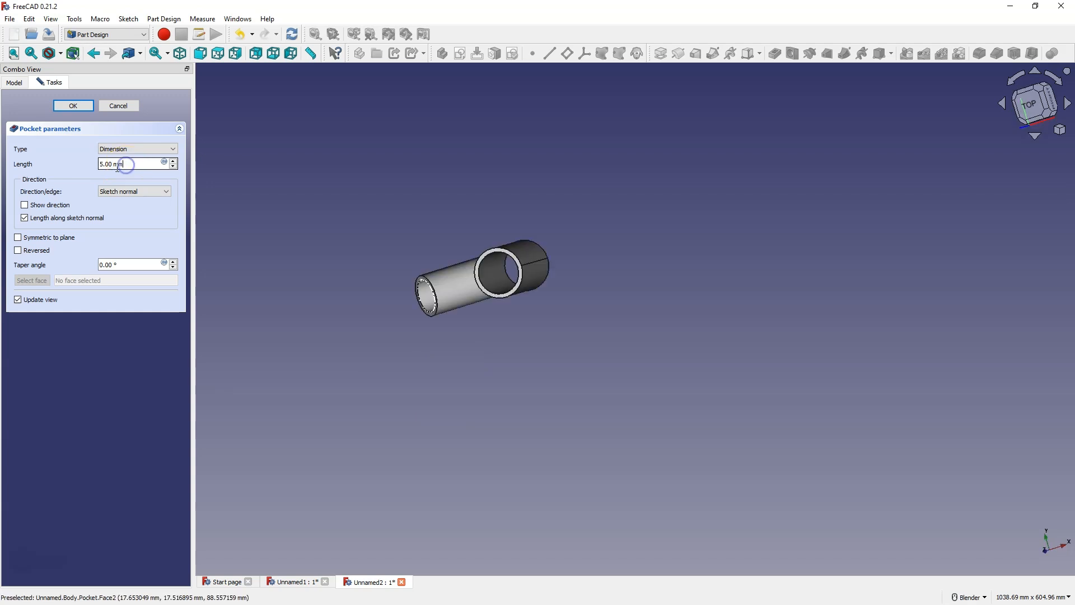
pyautogui.write('21.00')
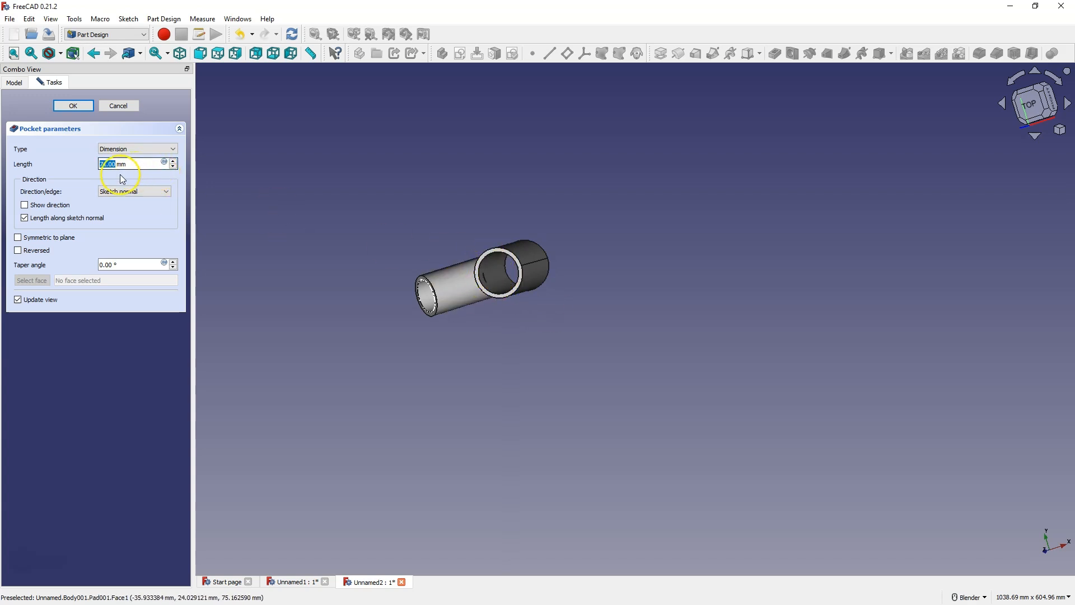
pyautogui.click(127, 164)
pyautogui.write('125')
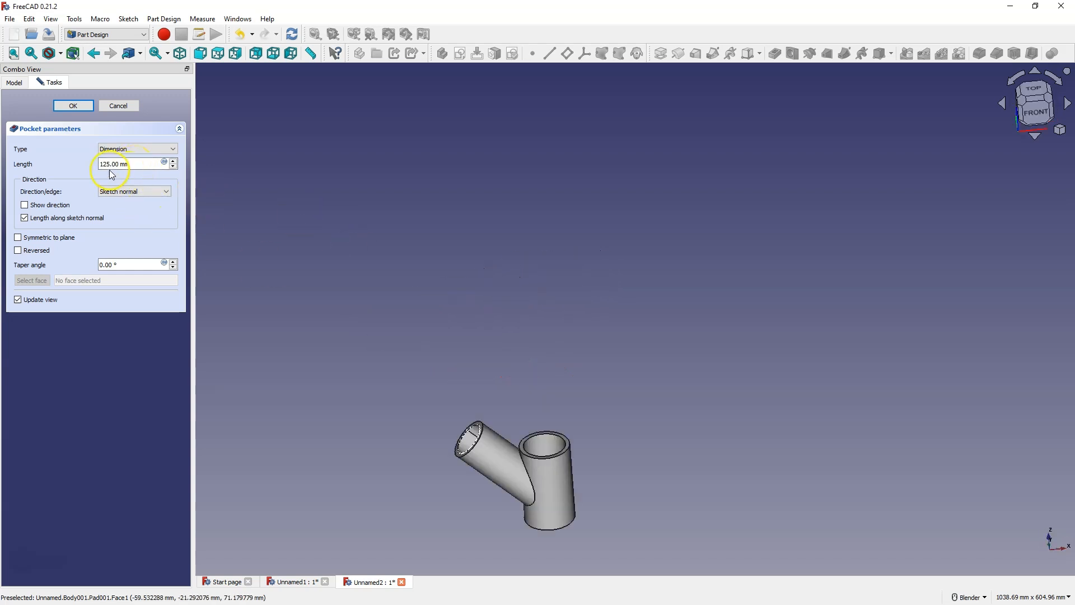
pyautogui.moveTo(485, 459)
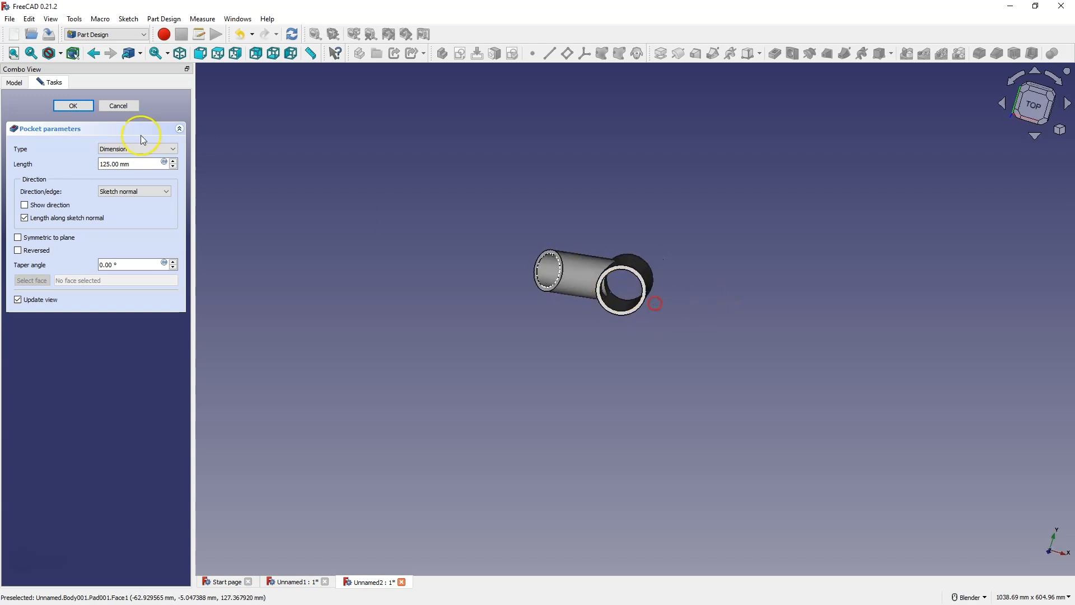
pyautogui.click(73, 106)
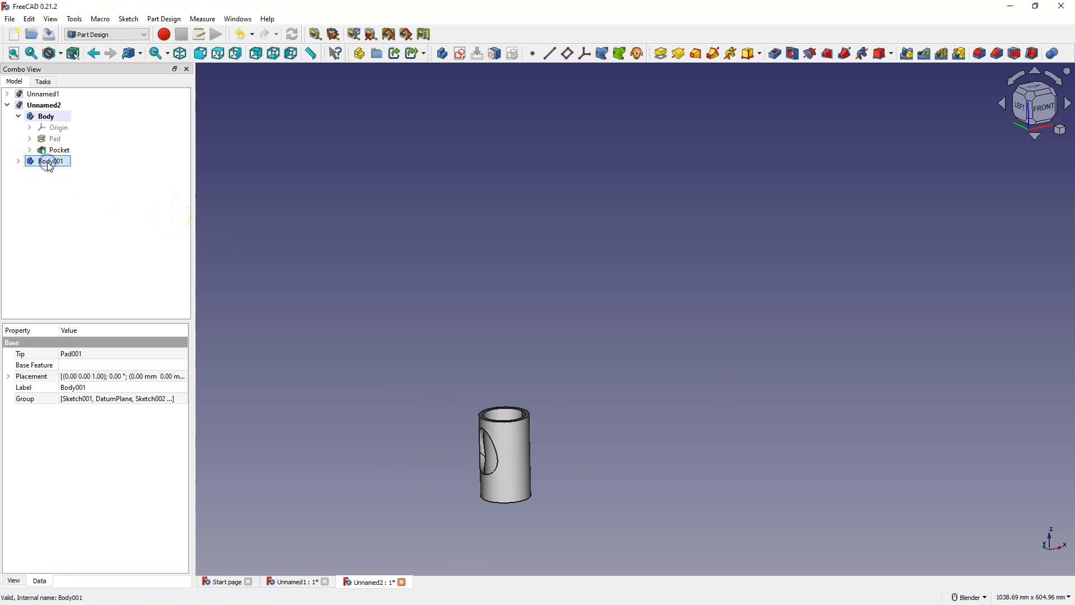
pyautogui.click(46, 115)
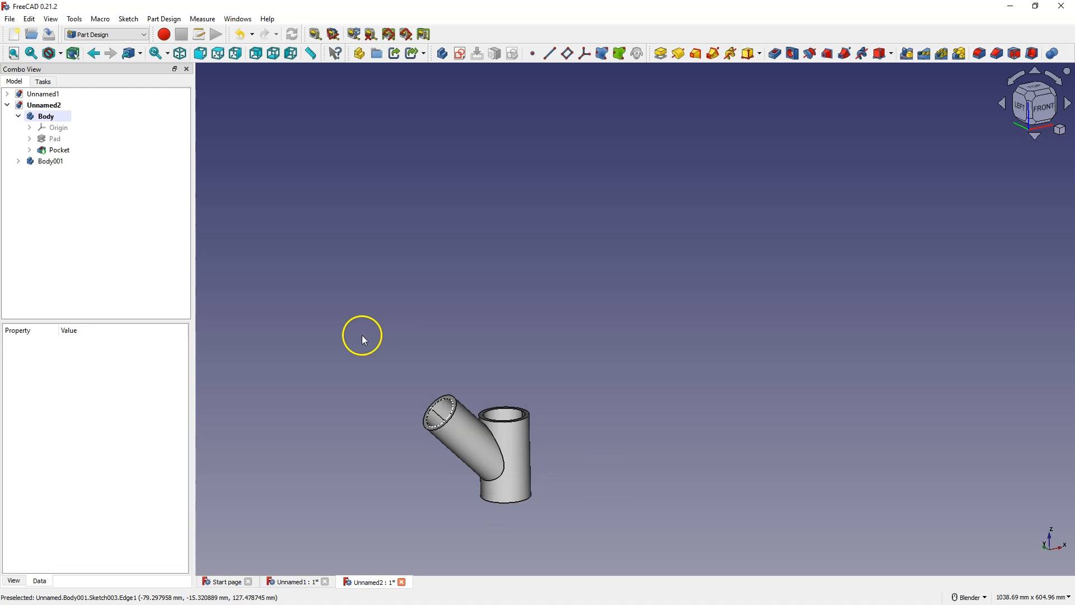
pyautogui.click(50, 161)
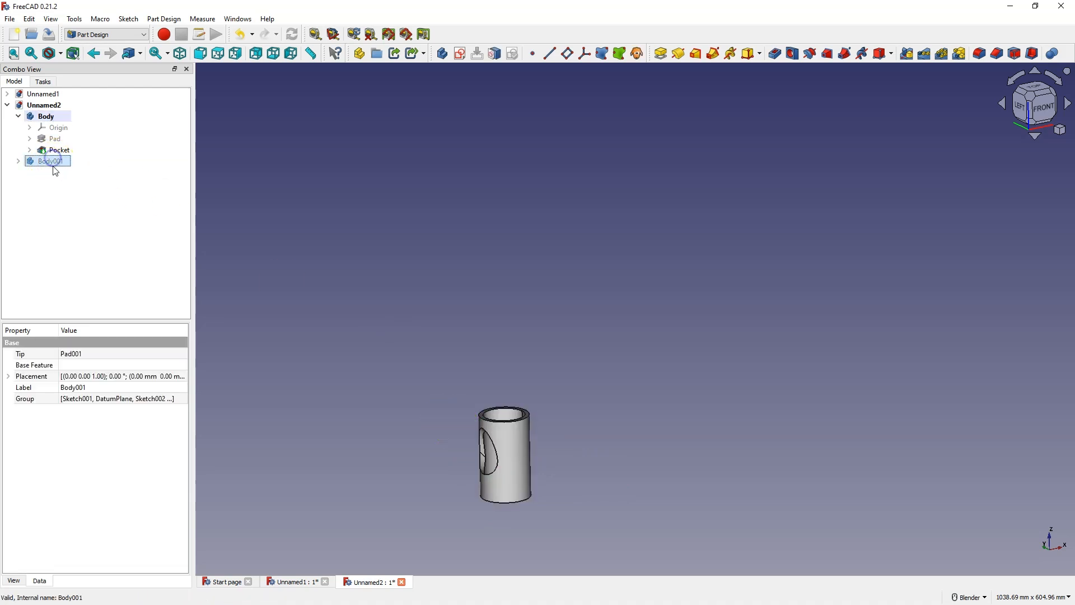